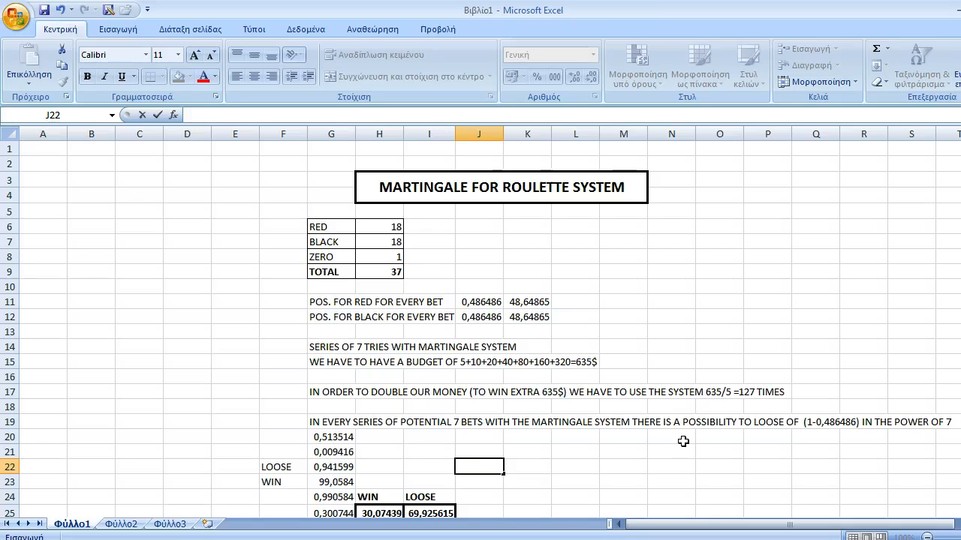
mouse_move(750, 438)
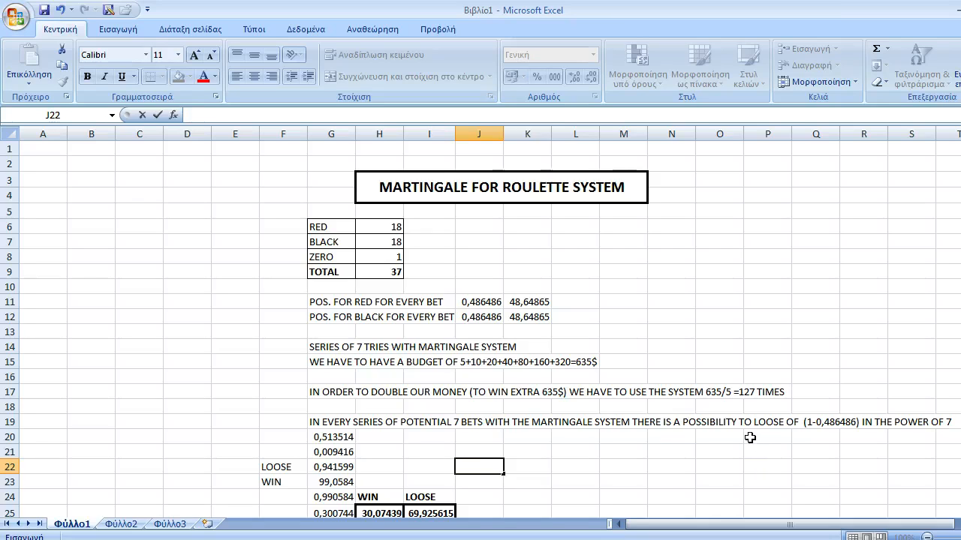
mouse_move(694, 265)
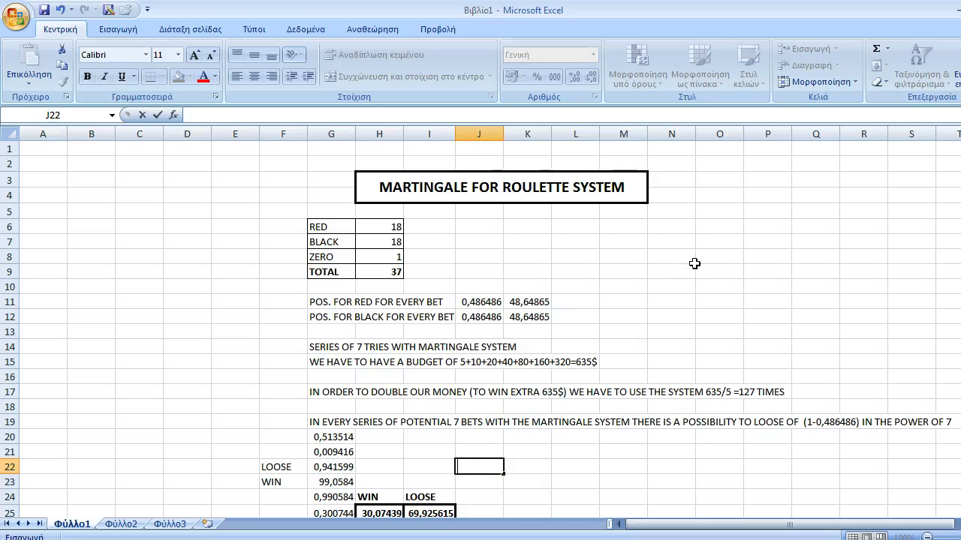
mouse_move(686, 246)
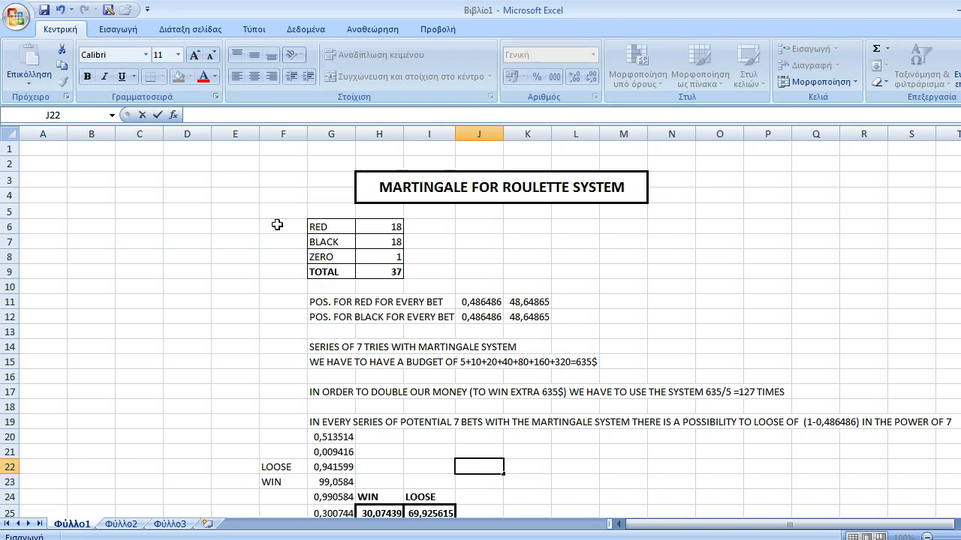
click(378, 225)
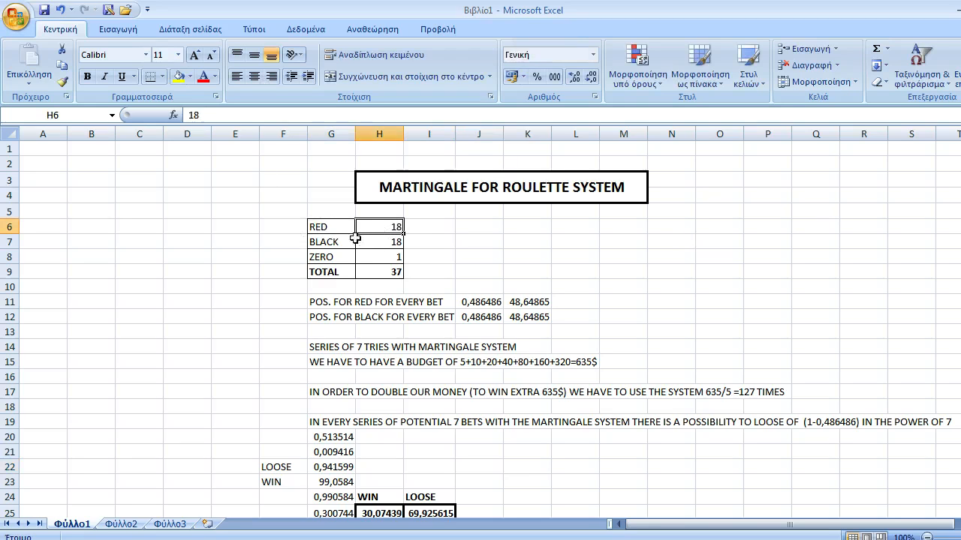
click(331, 240)
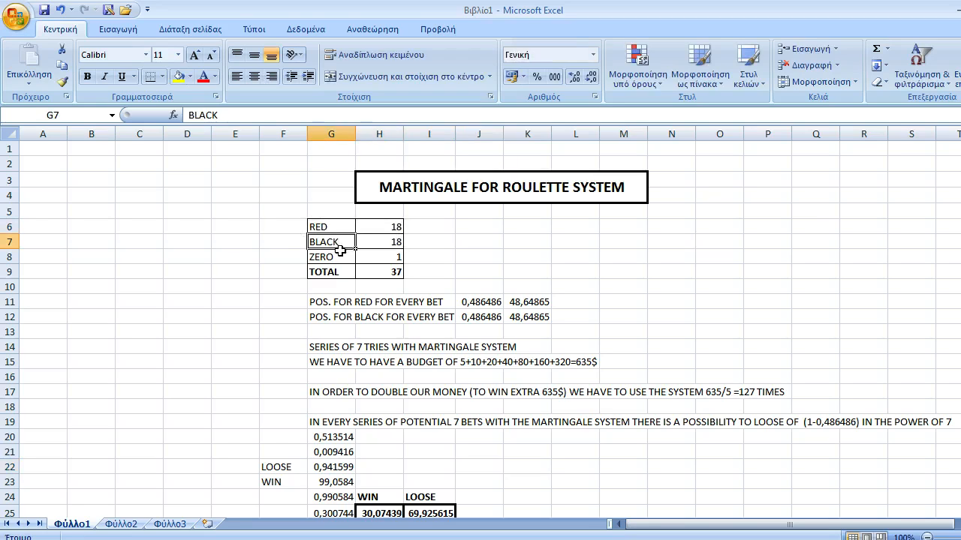
mouse_move(292, 224)
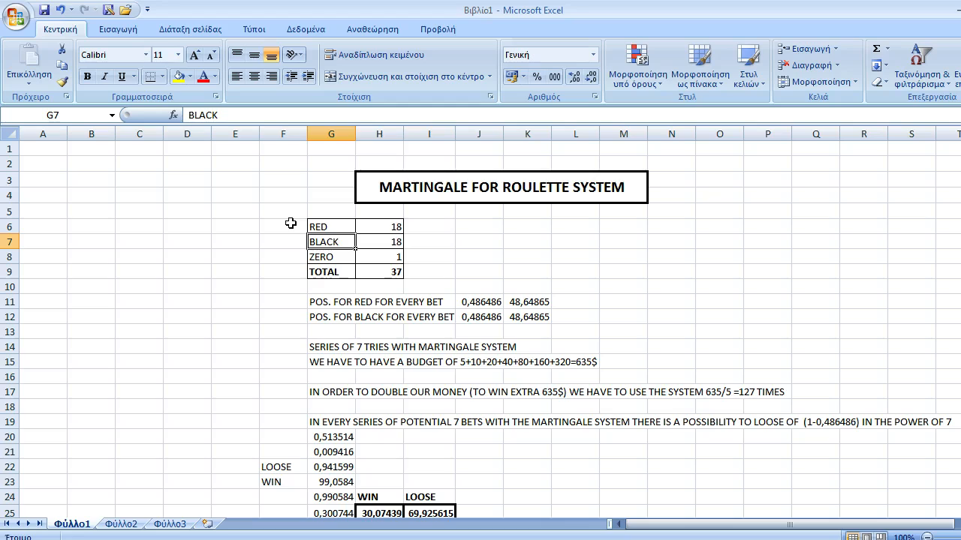
click(330, 257)
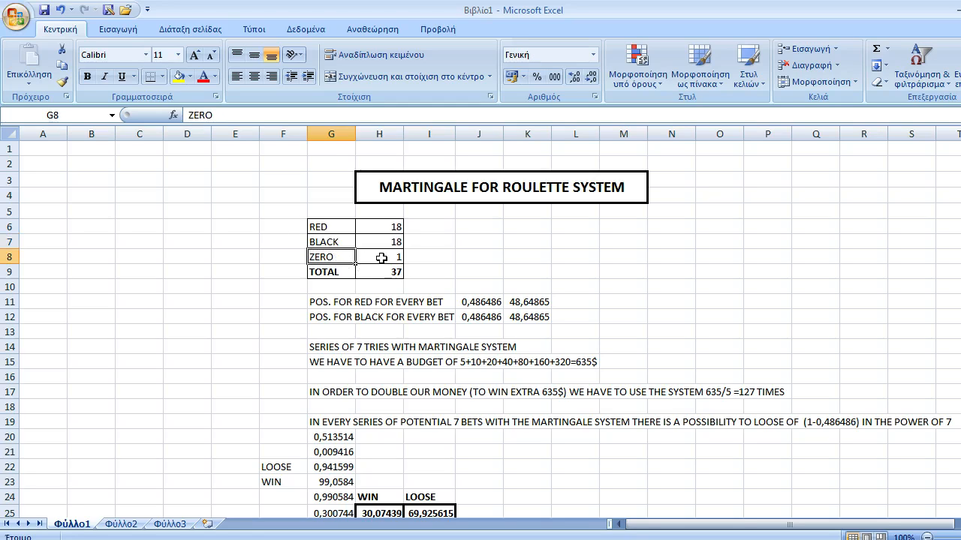
click(331, 272)
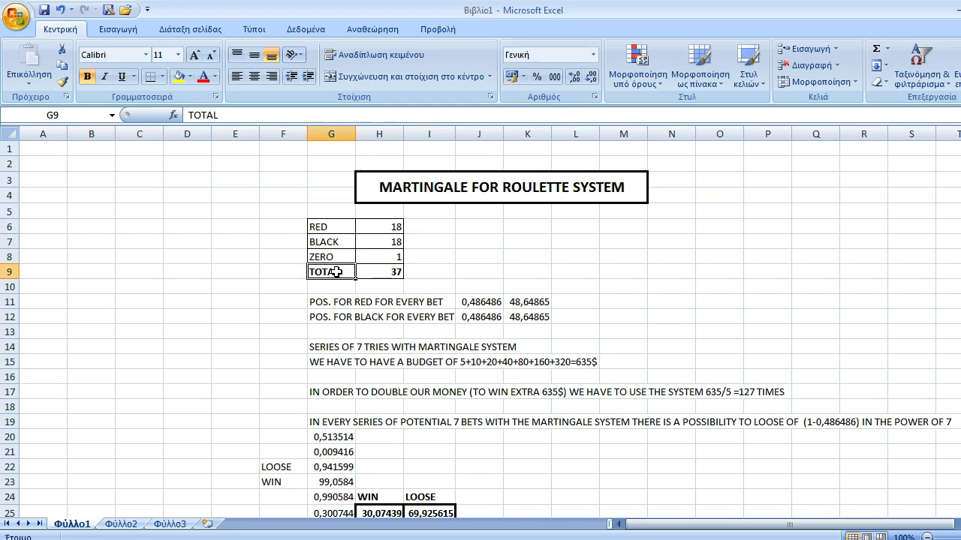
click(378, 270)
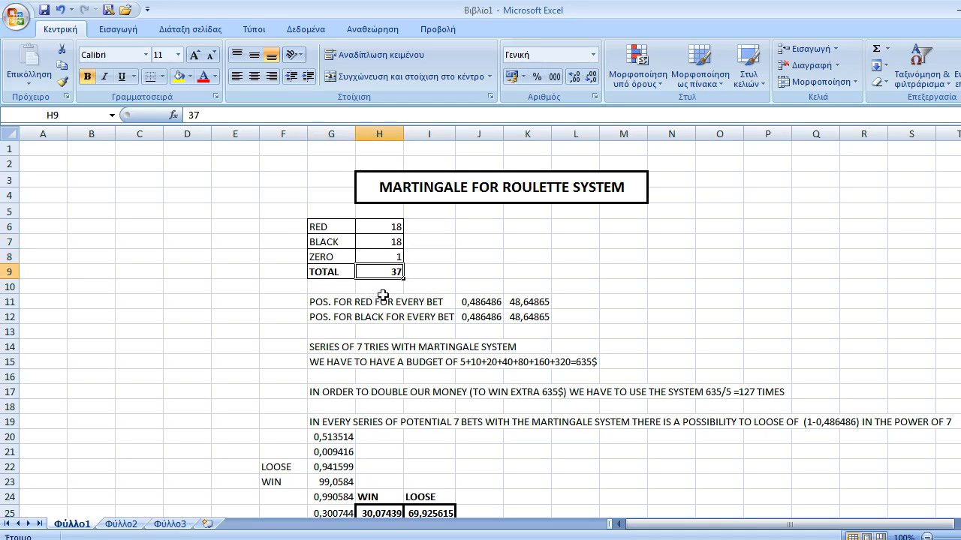
mouse_move(408, 307)
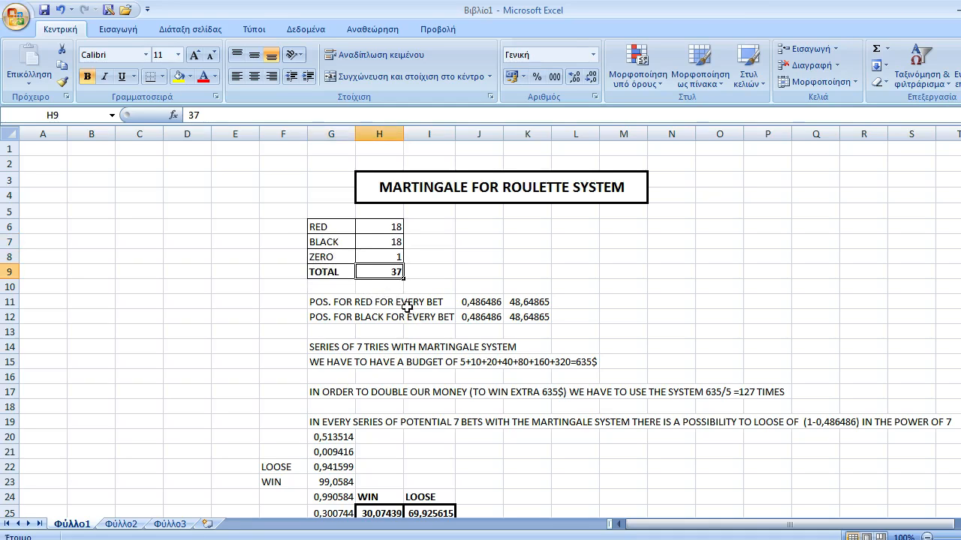
mouse_move(323, 306)
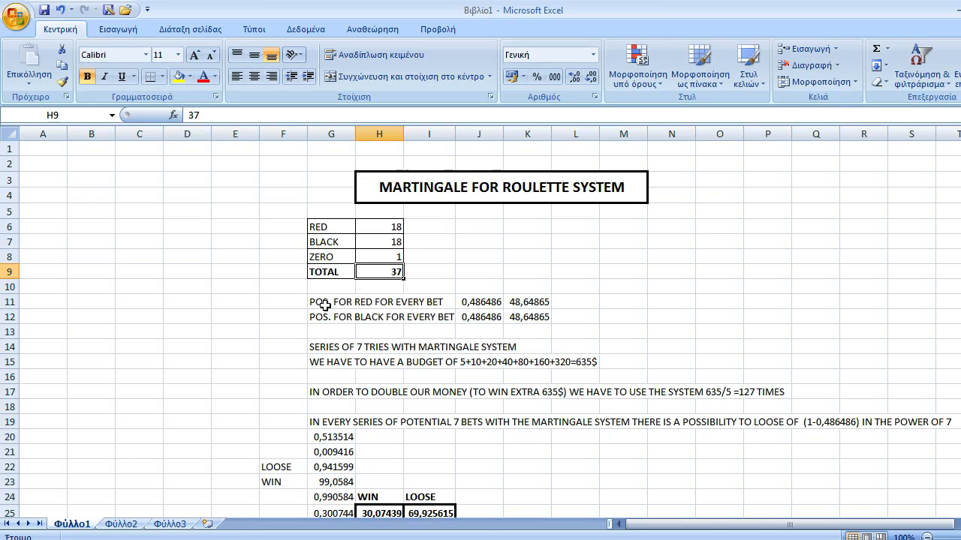
click(330, 302)
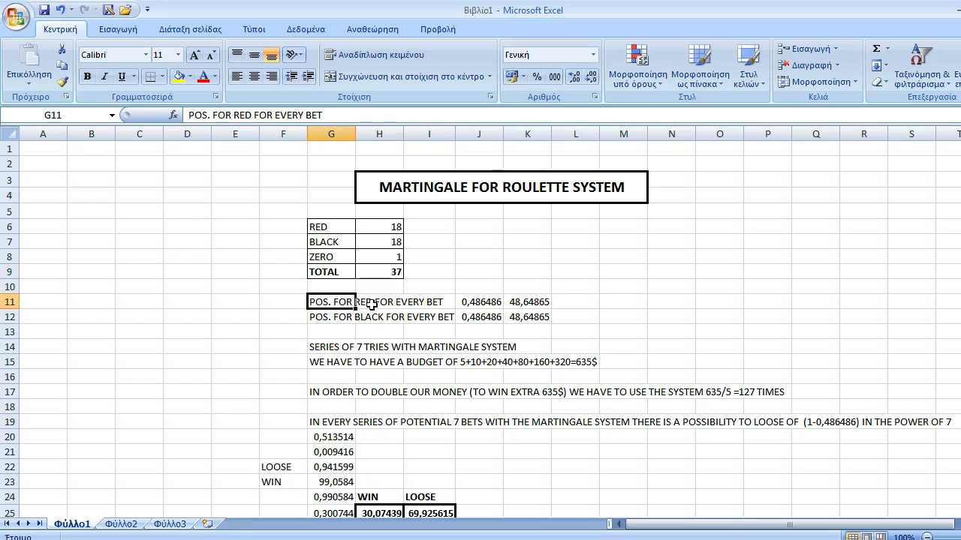
mouse_move(392, 309)
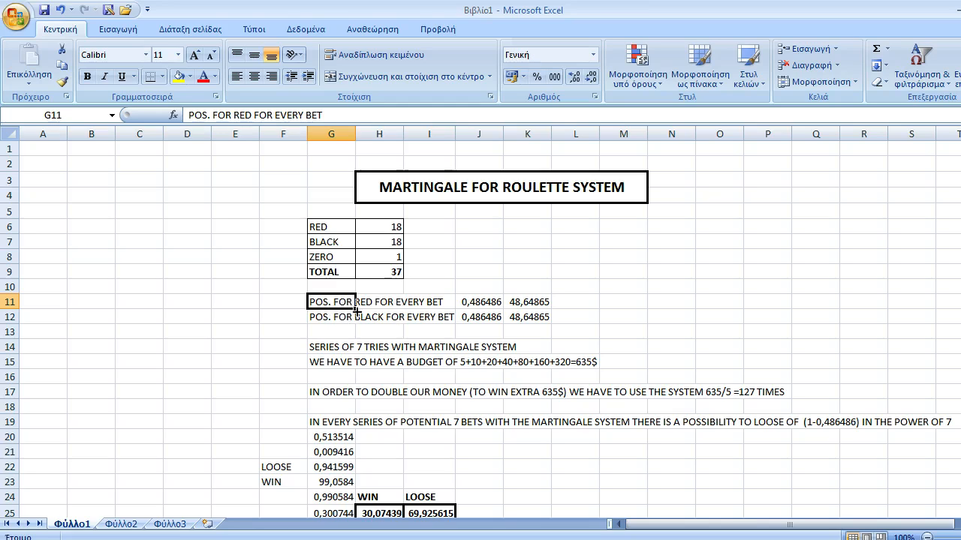
click(479, 302)
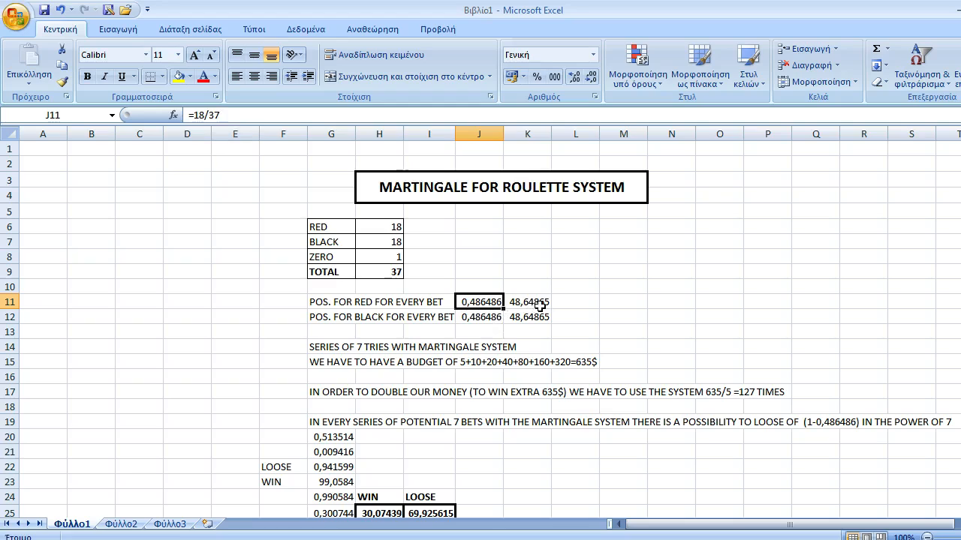
click(527, 302)
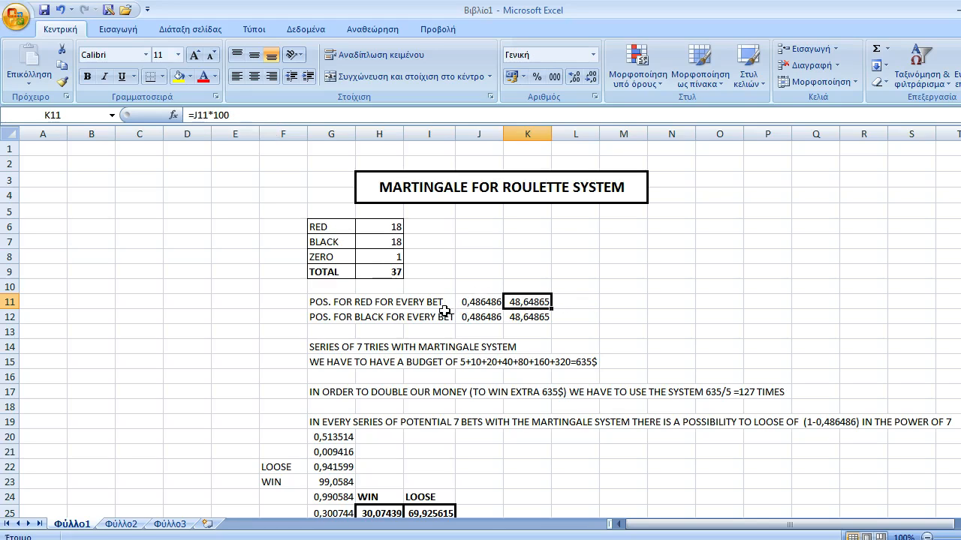
mouse_move(451, 273)
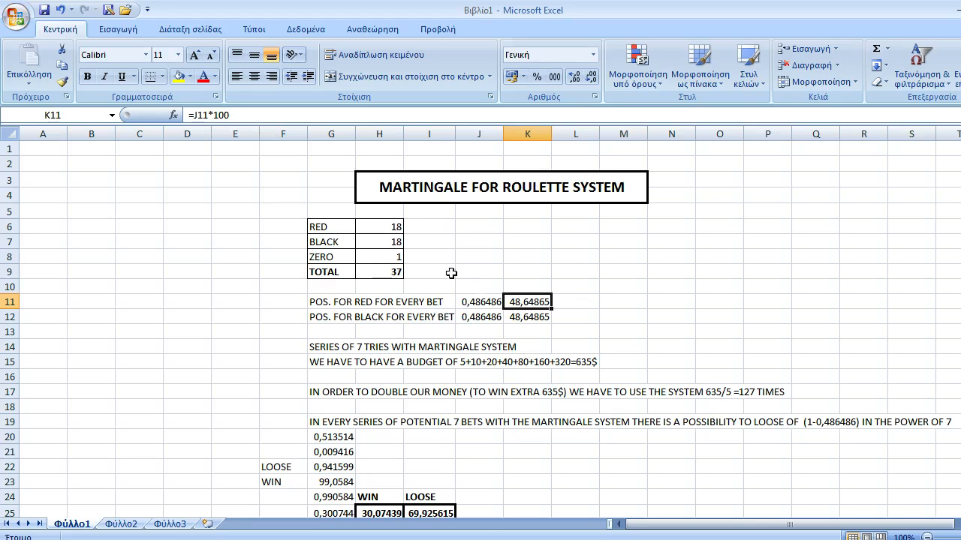
mouse_move(376, 332)
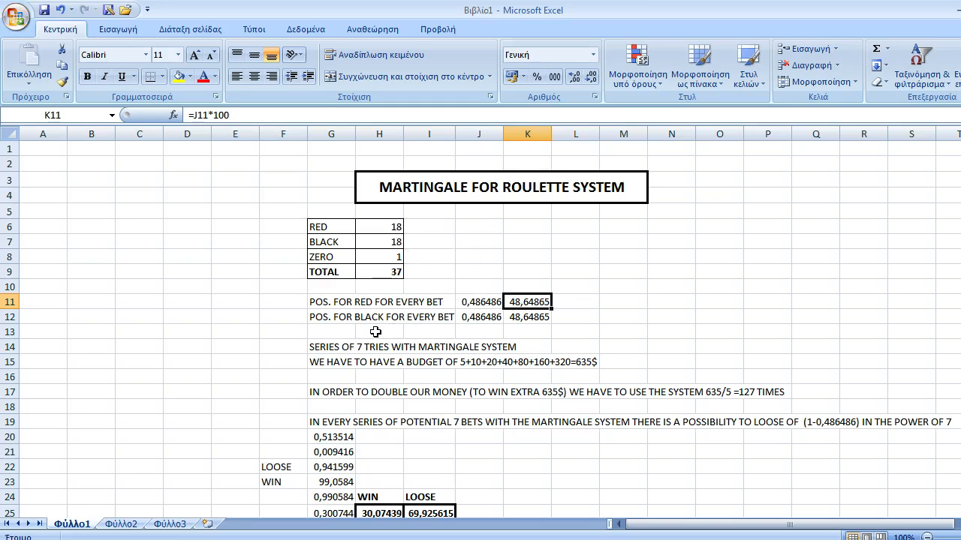
click(331, 315)
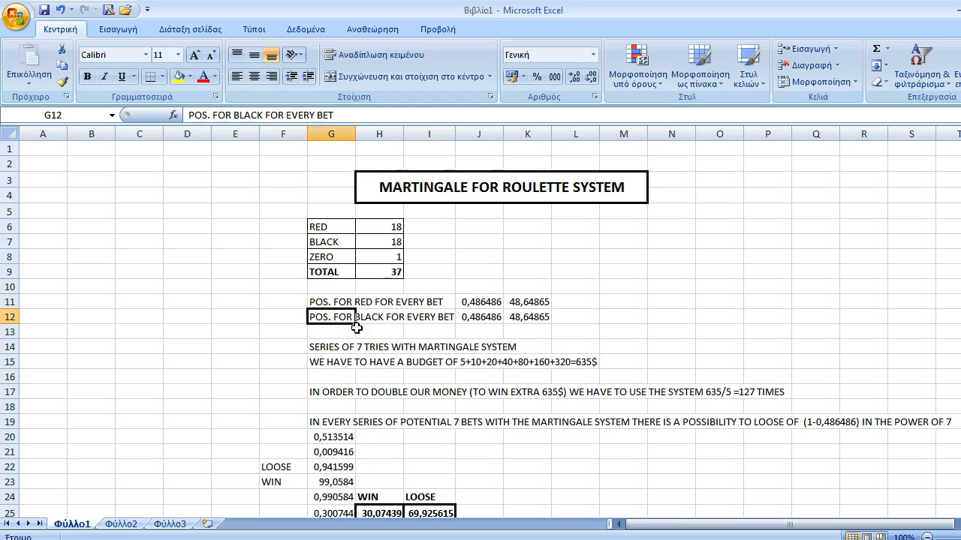
mouse_move(384, 321)
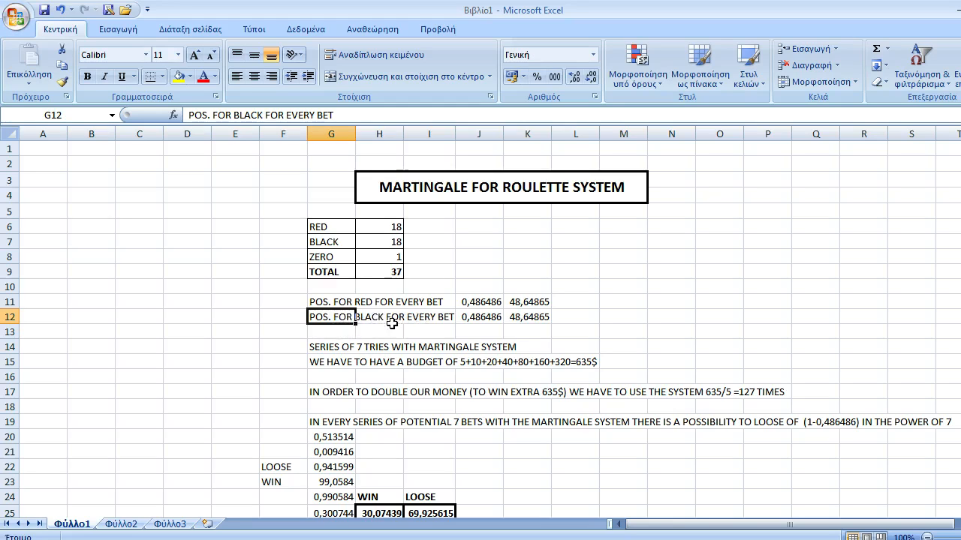
click(479, 316)
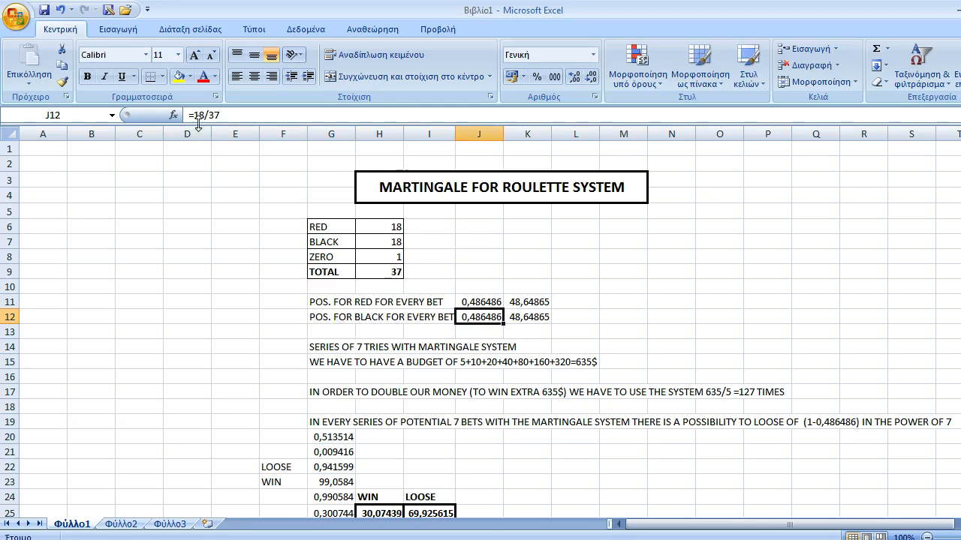
mouse_move(198, 120)
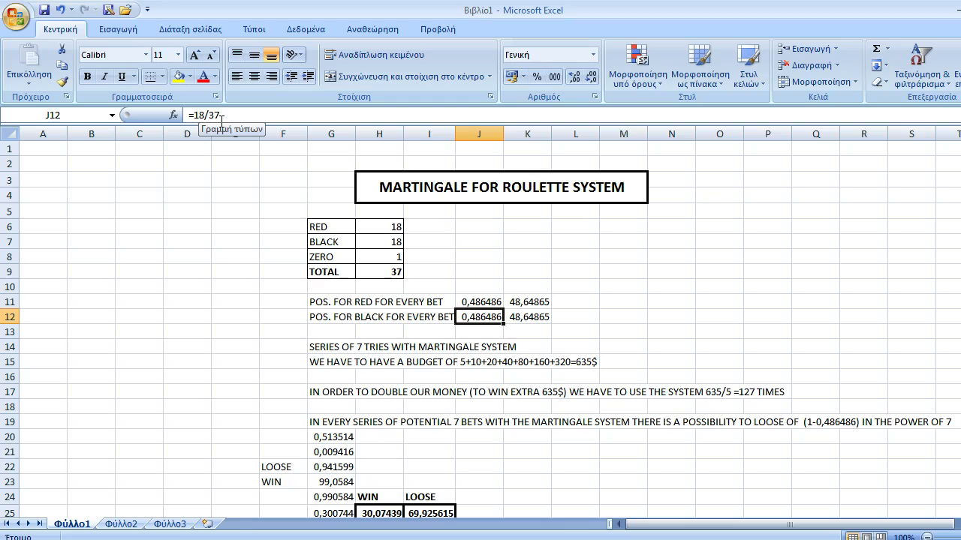
mouse_move(459, 368)
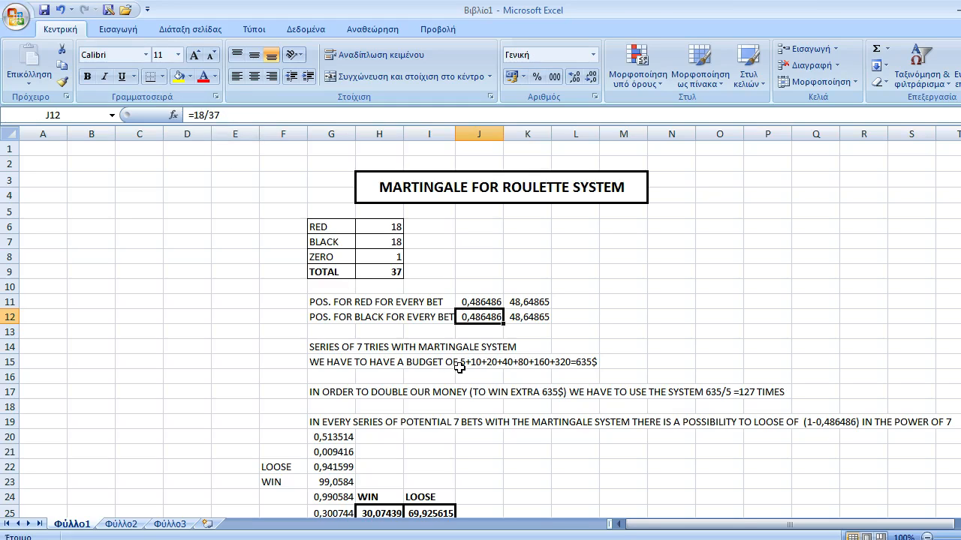
click(527, 315)
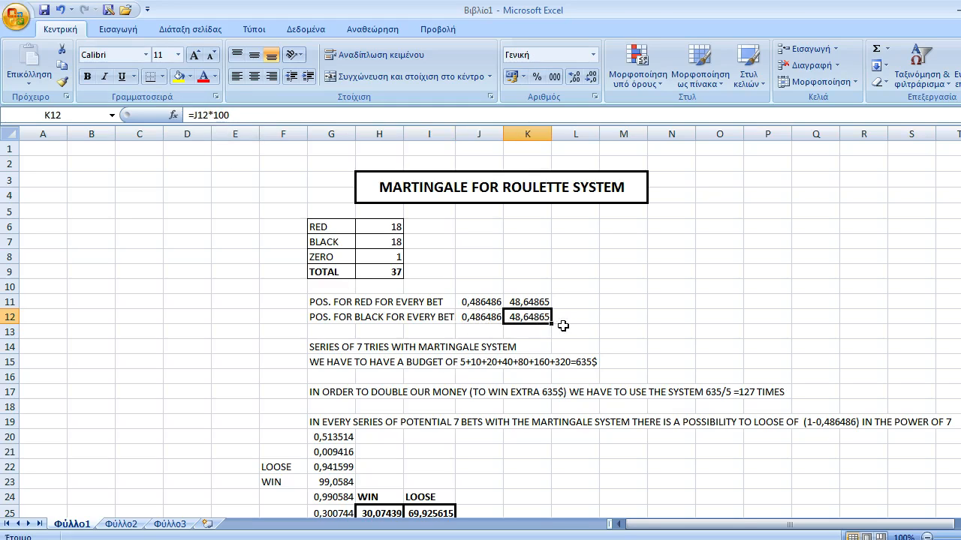
mouse_move(595, 327)
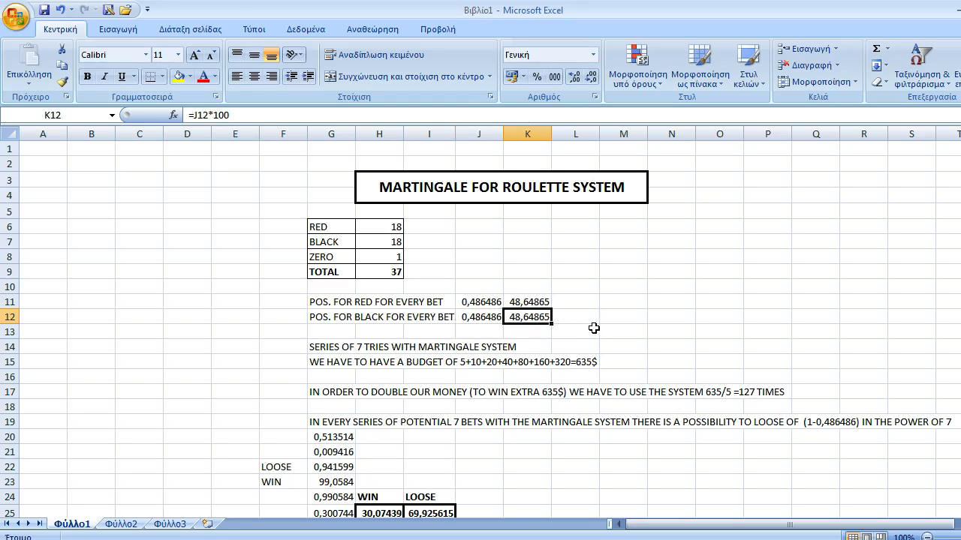
mouse_move(615, 284)
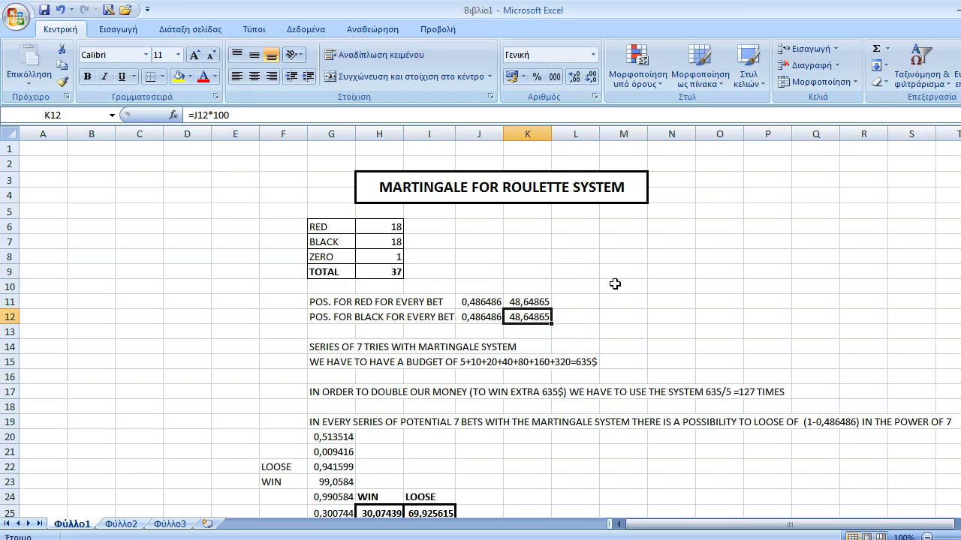
mouse_move(579, 321)
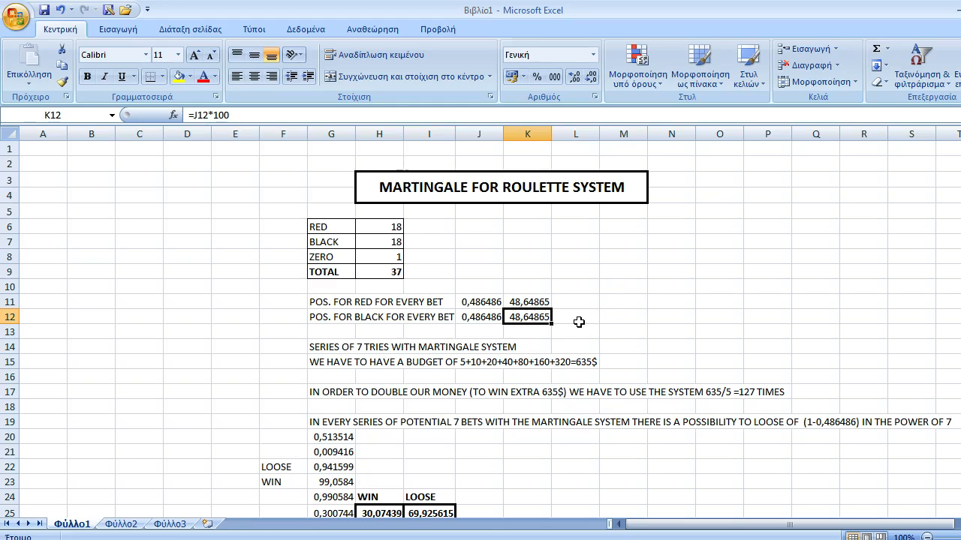
mouse_move(603, 308)
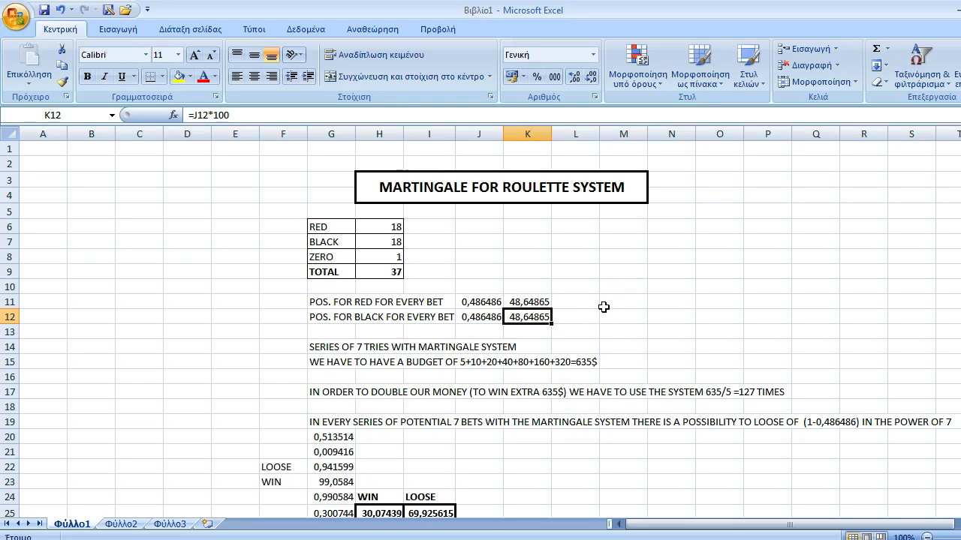
mouse_move(533, 196)
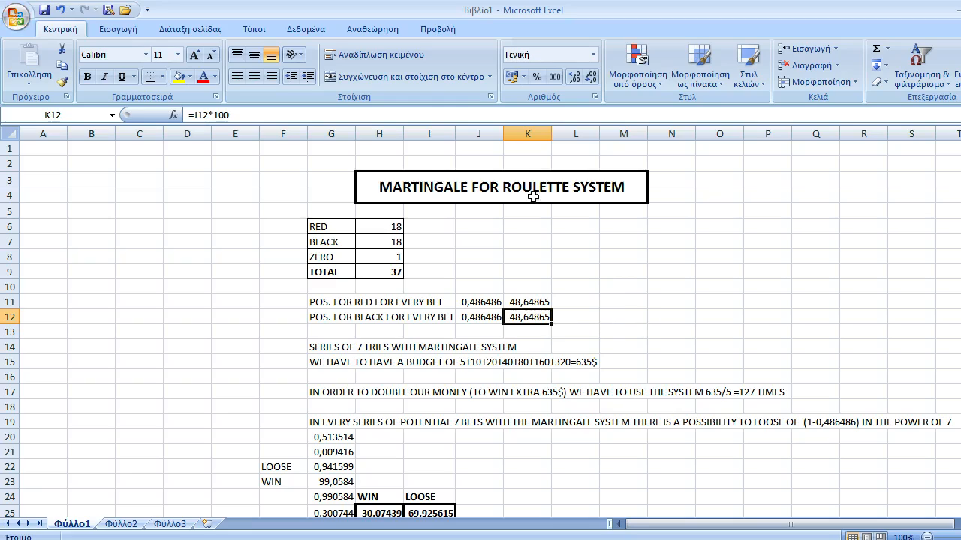
mouse_move(413, 189)
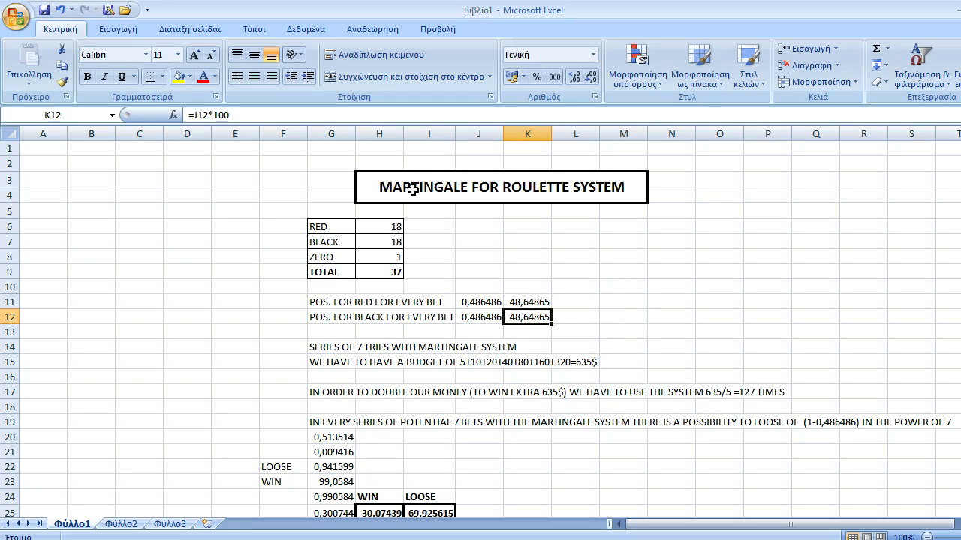
mouse_move(589, 288)
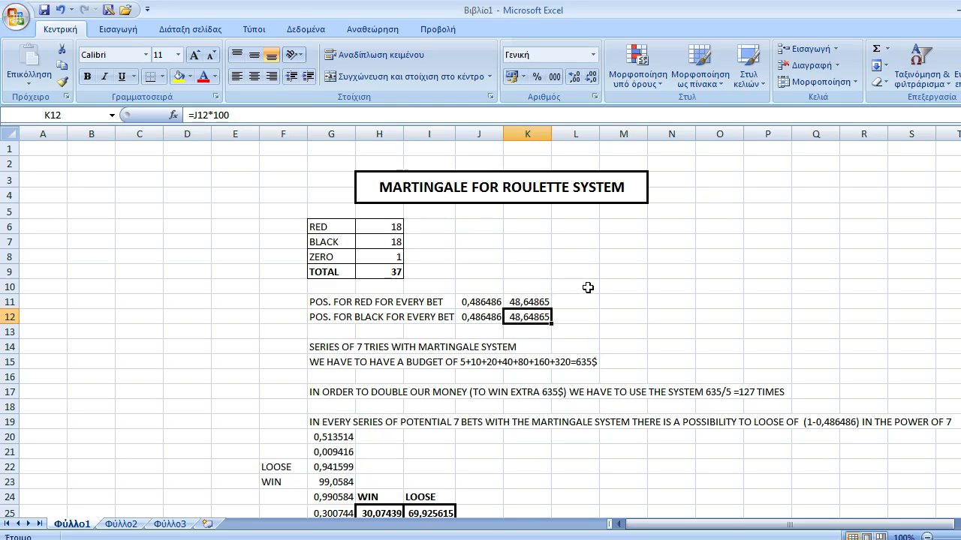
mouse_move(529, 278)
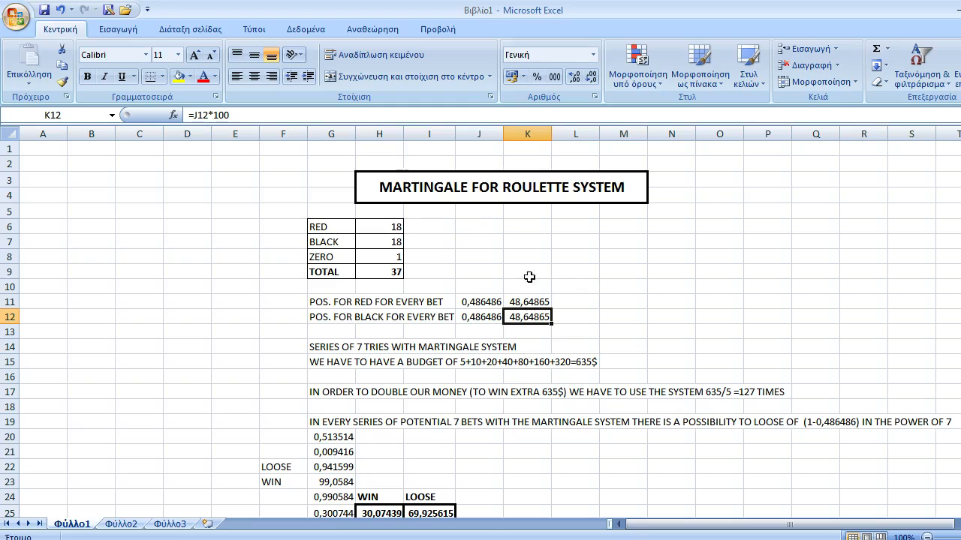
mouse_move(324, 354)
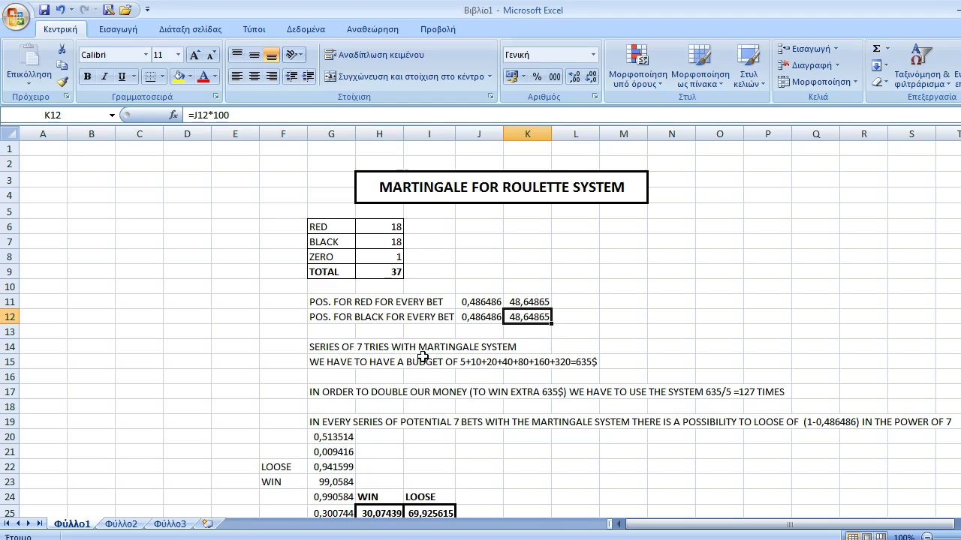
mouse_move(402, 375)
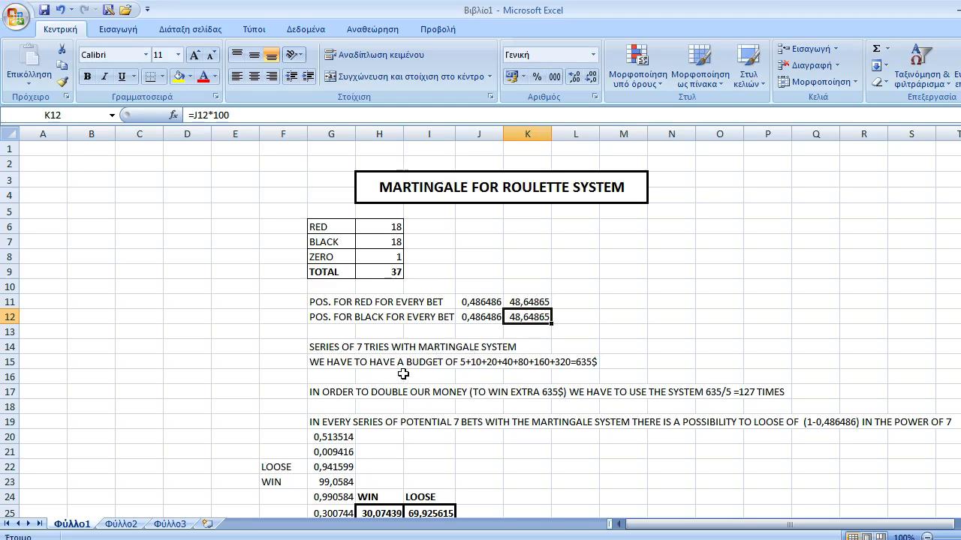
mouse_move(464, 369)
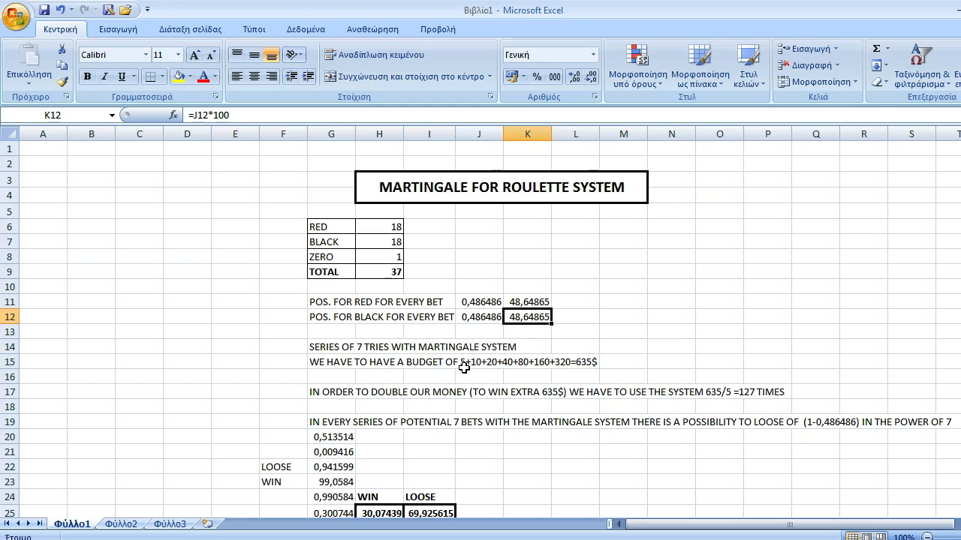
mouse_move(525, 379)
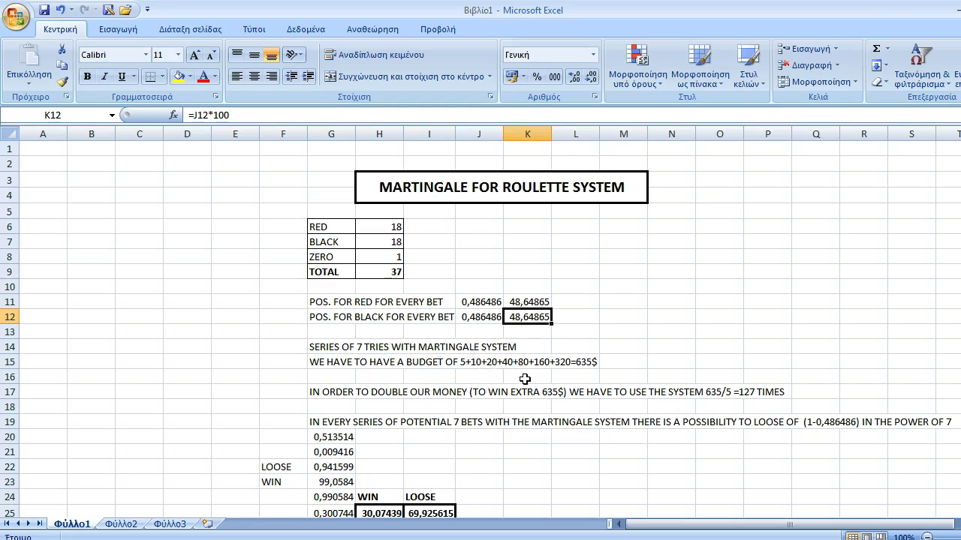
mouse_move(519, 375)
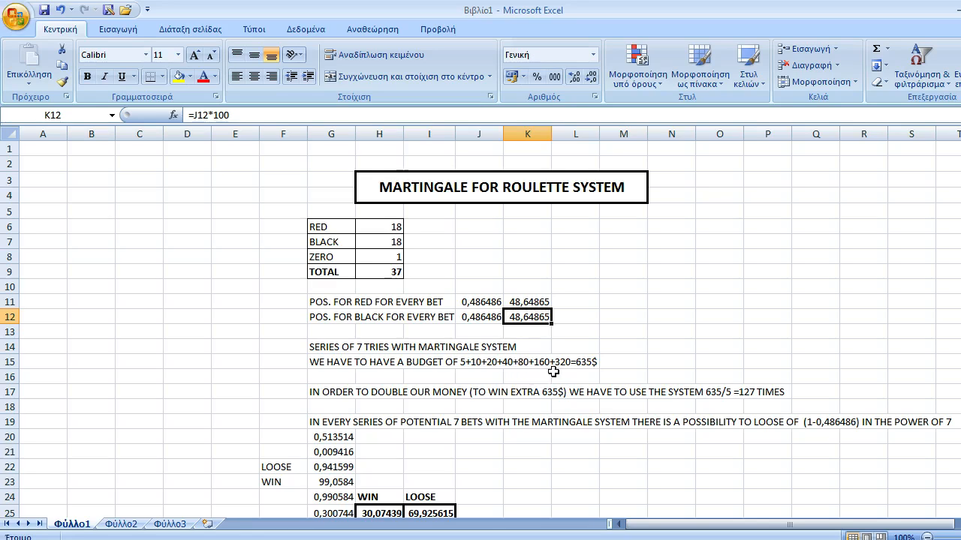
mouse_move(718, 335)
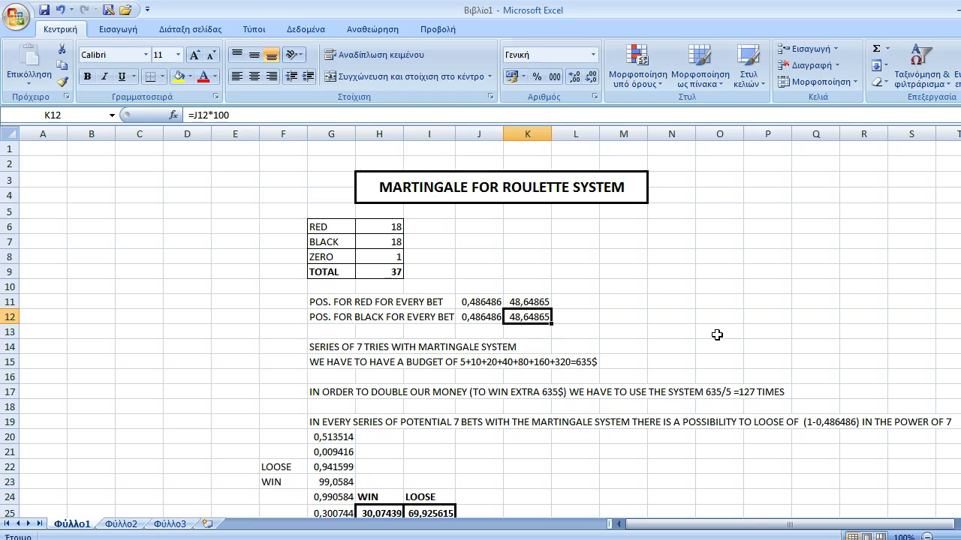
mouse_move(687, 414)
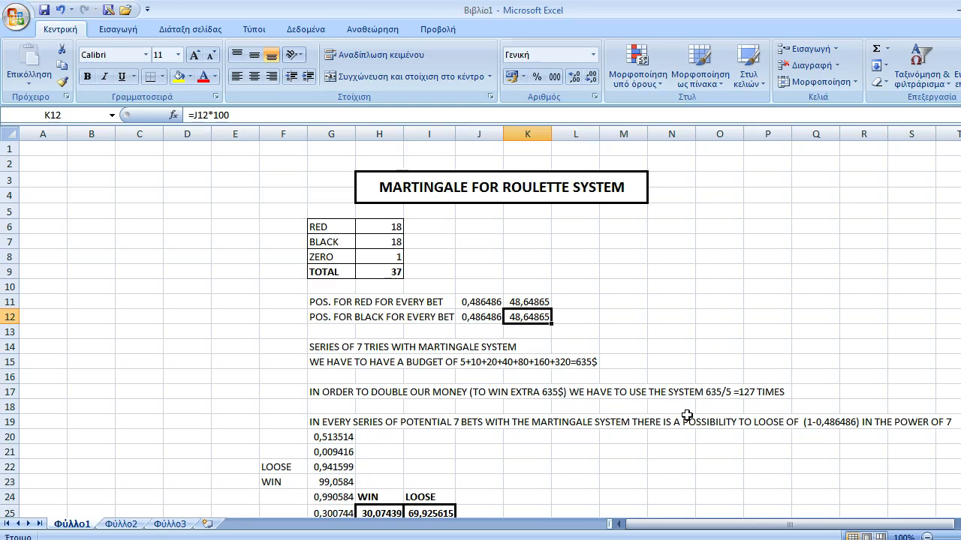
mouse_move(681, 257)
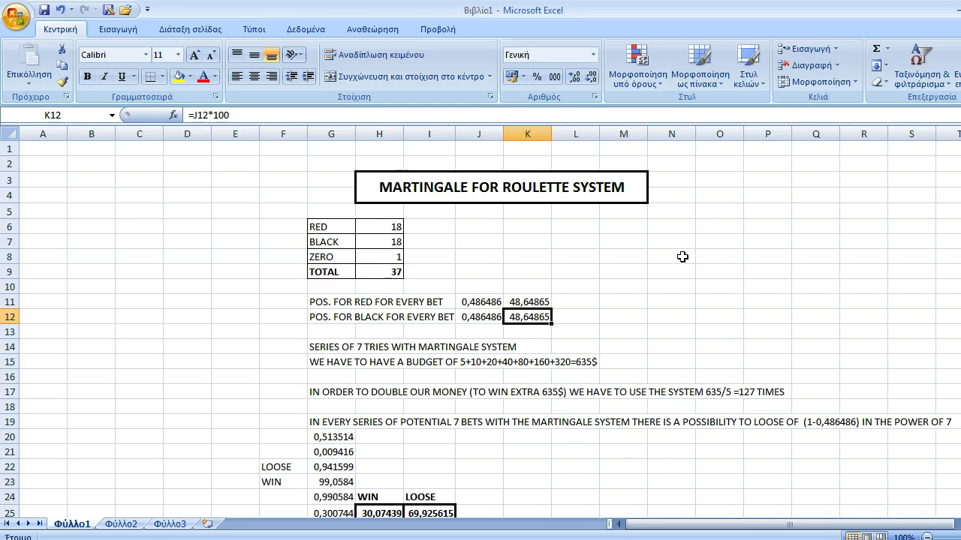
mouse_move(587, 371)
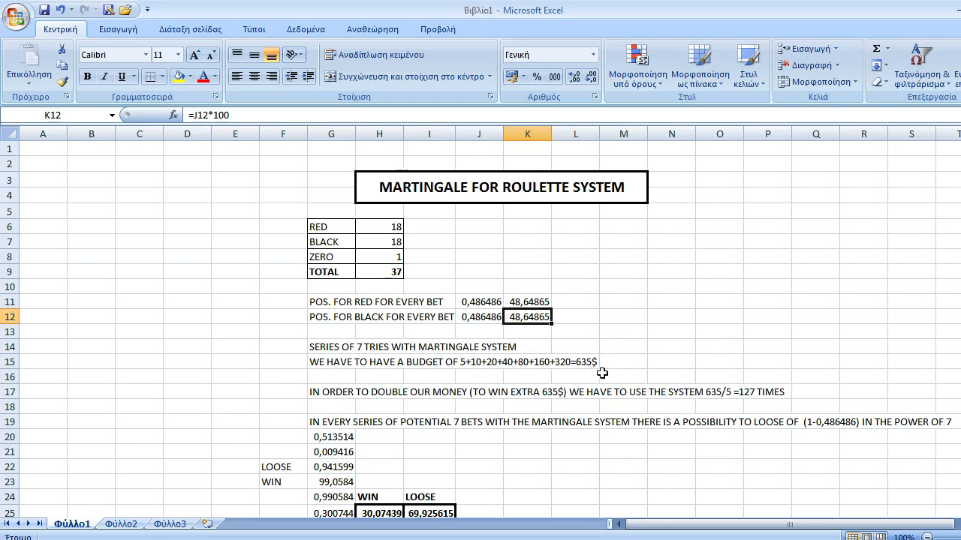
mouse_move(601, 408)
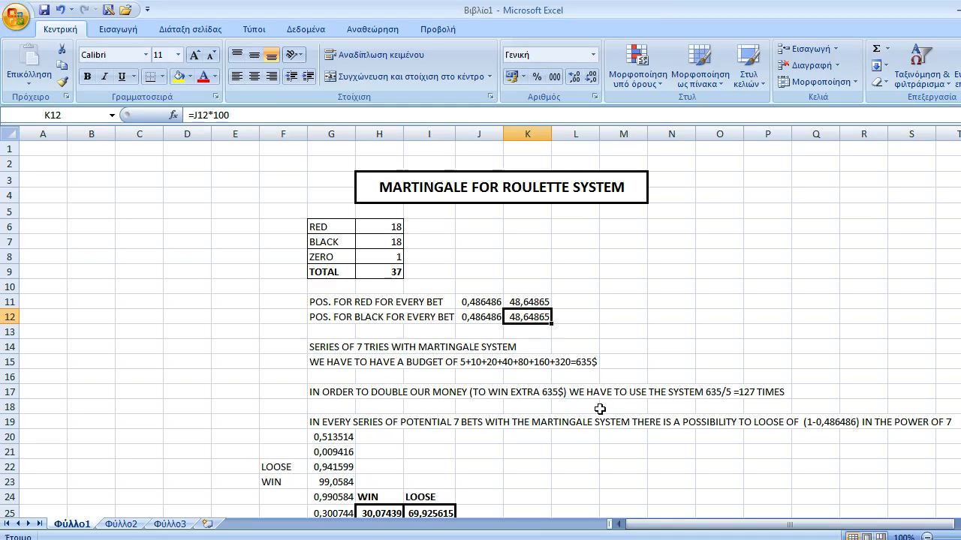
mouse_move(571, 408)
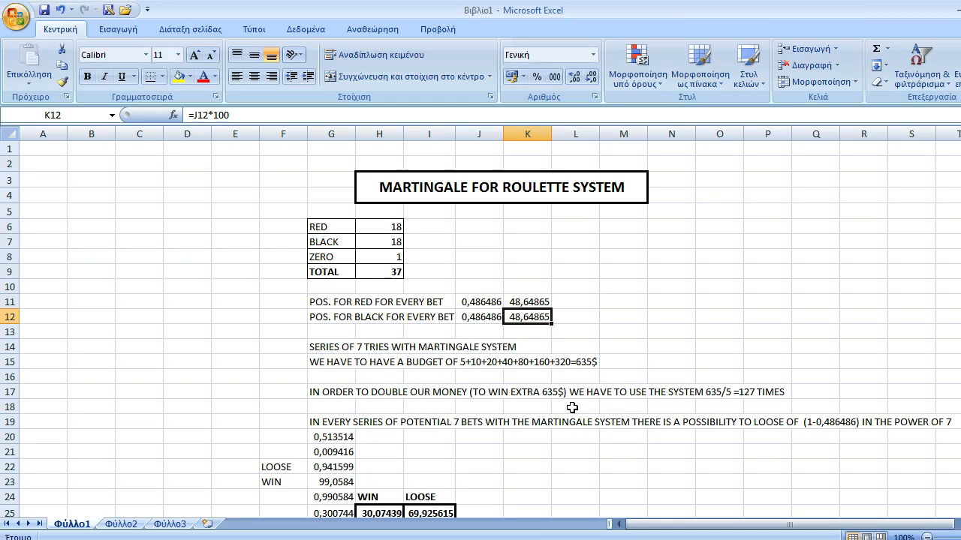
mouse_move(685, 390)
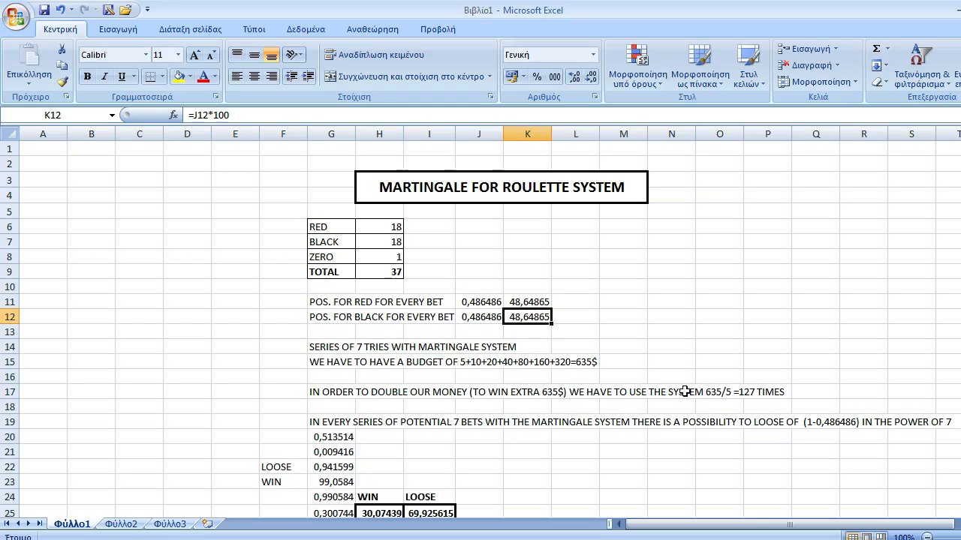
mouse_move(706, 402)
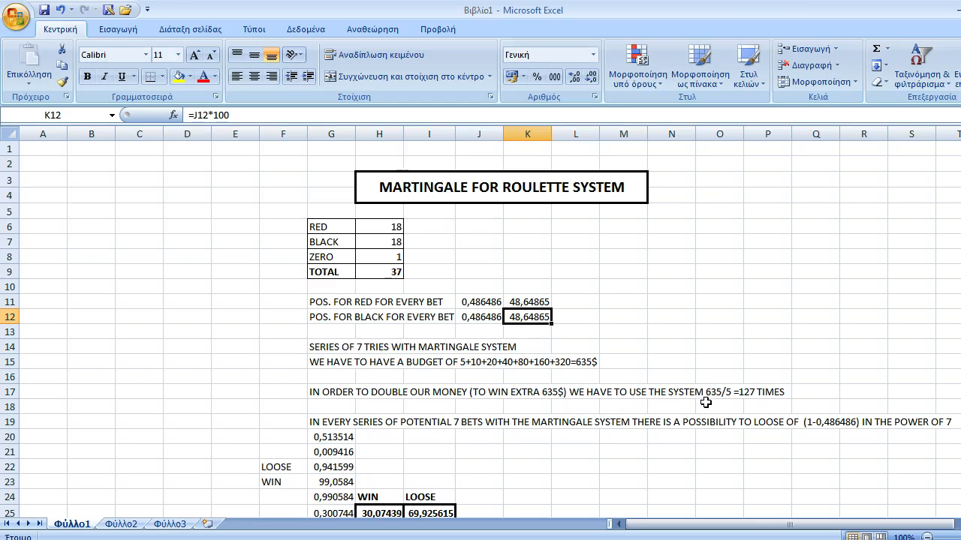
mouse_move(726, 399)
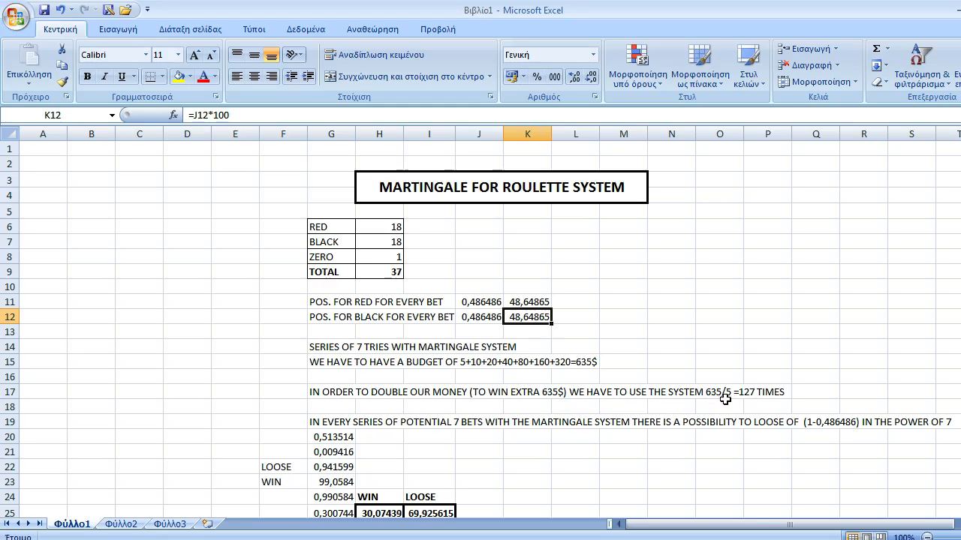
mouse_move(805, 408)
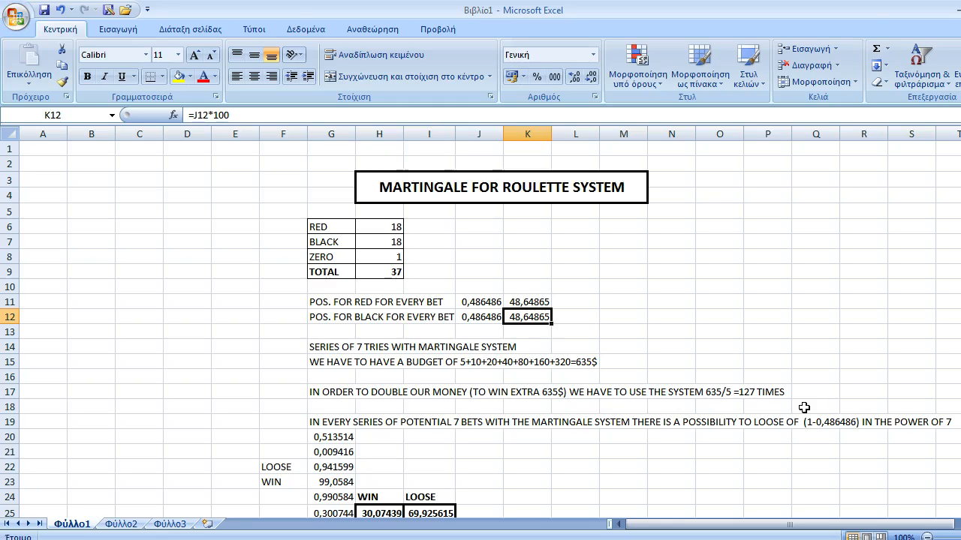
mouse_move(726, 310)
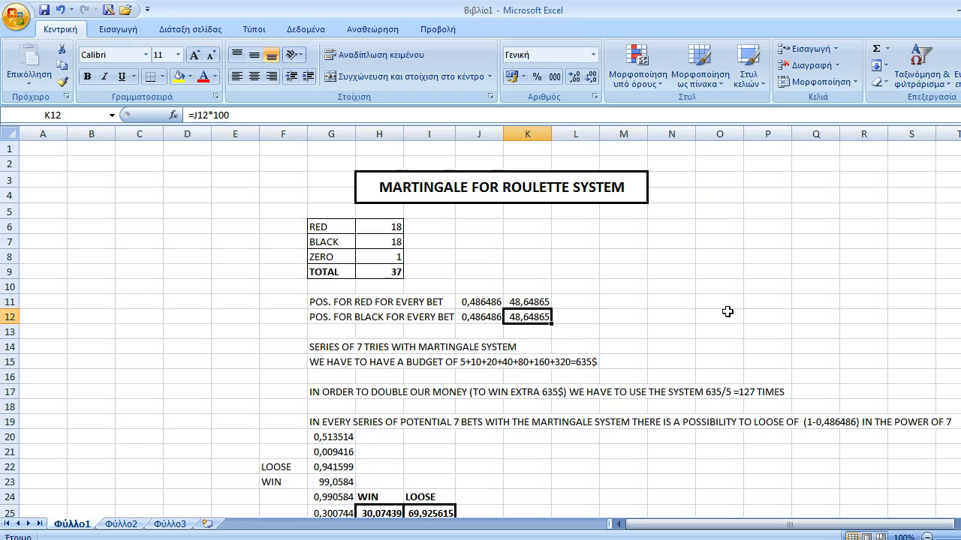
scroll(up, 3)
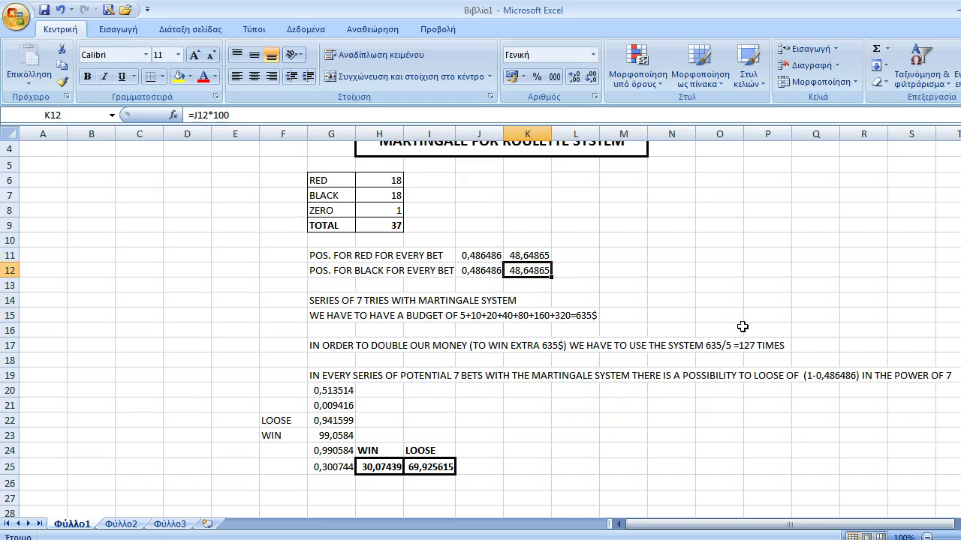
mouse_move(413, 395)
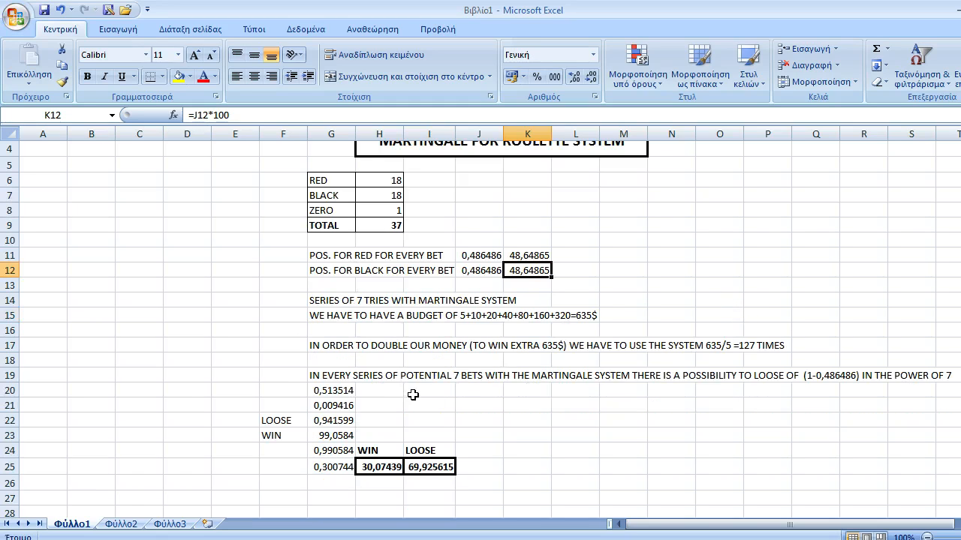
mouse_move(465, 382)
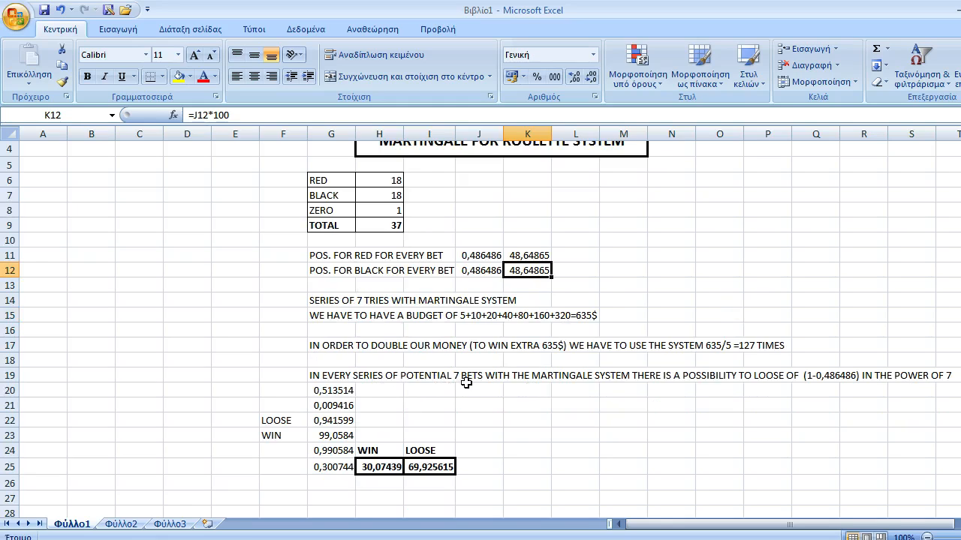
mouse_move(640, 387)
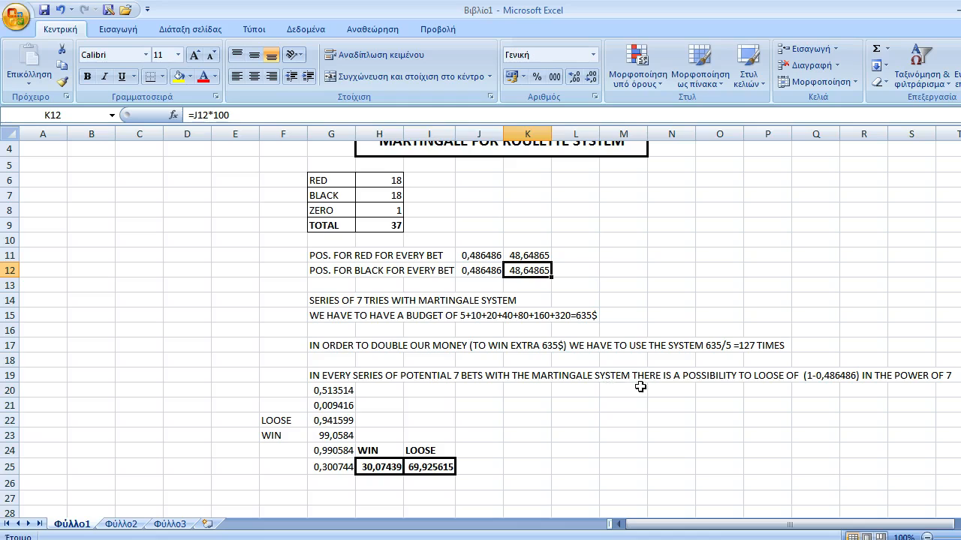
mouse_move(703, 380)
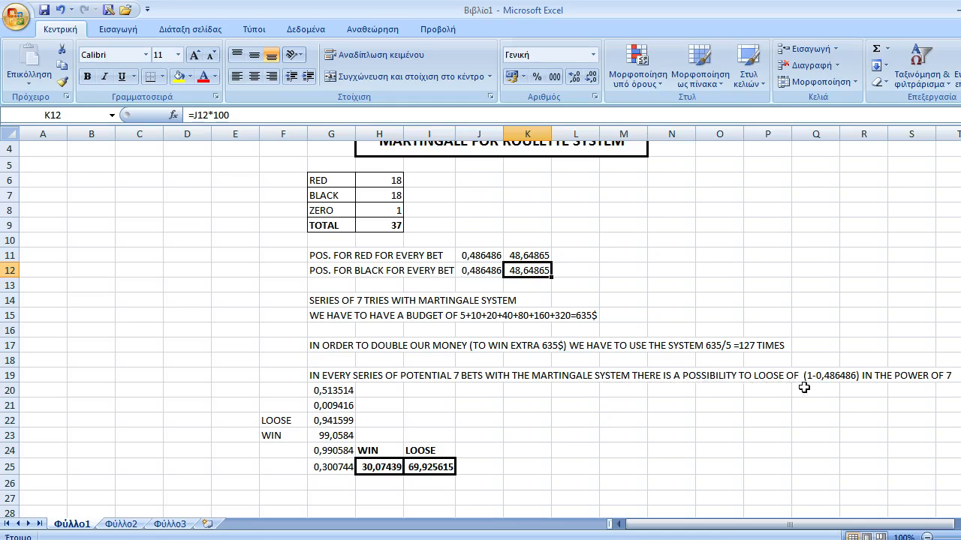
mouse_move(825, 387)
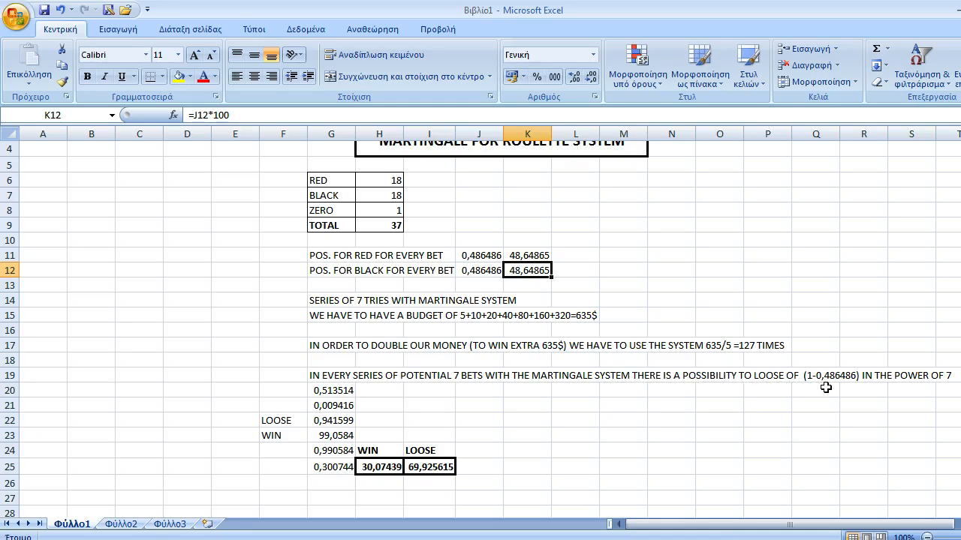
mouse_move(846, 384)
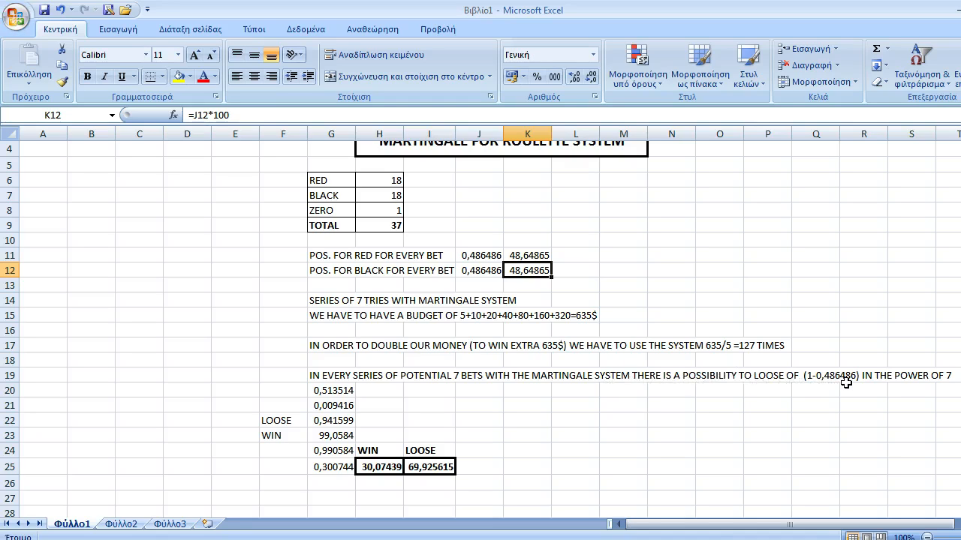
mouse_move(947, 381)
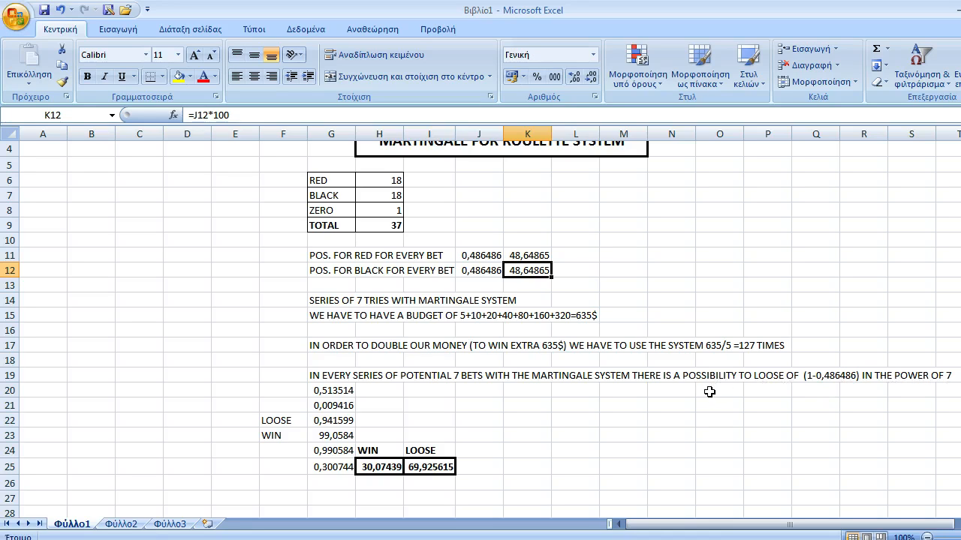
mouse_move(839, 381)
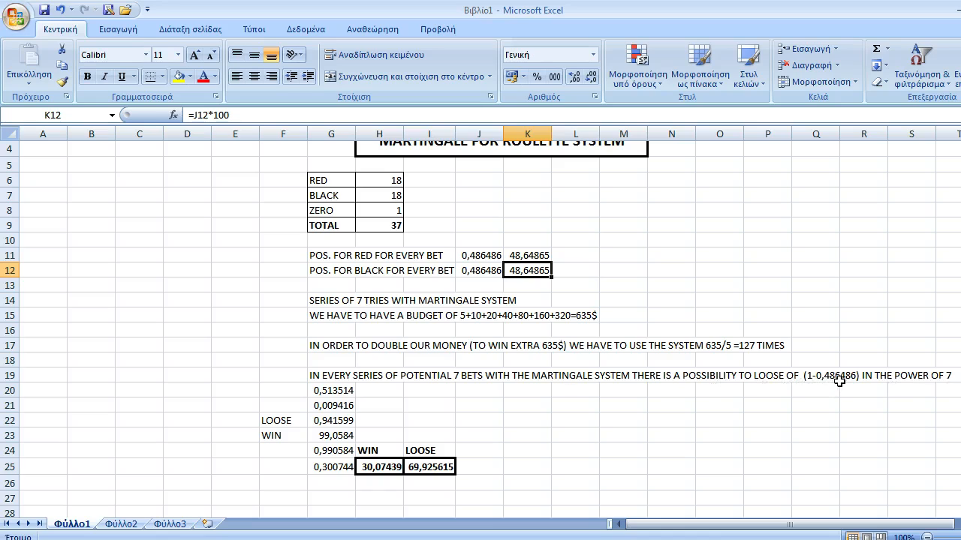
click(330, 390)
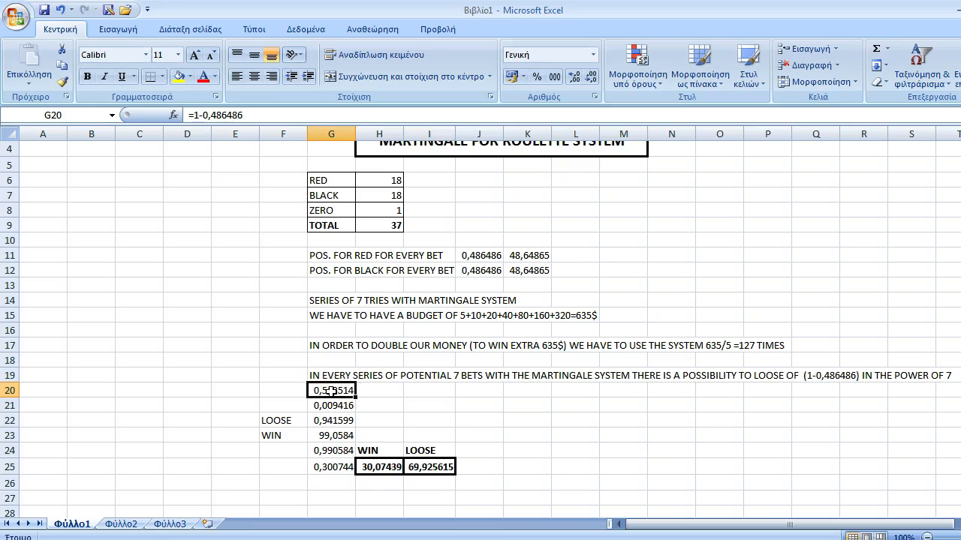
mouse_move(348, 402)
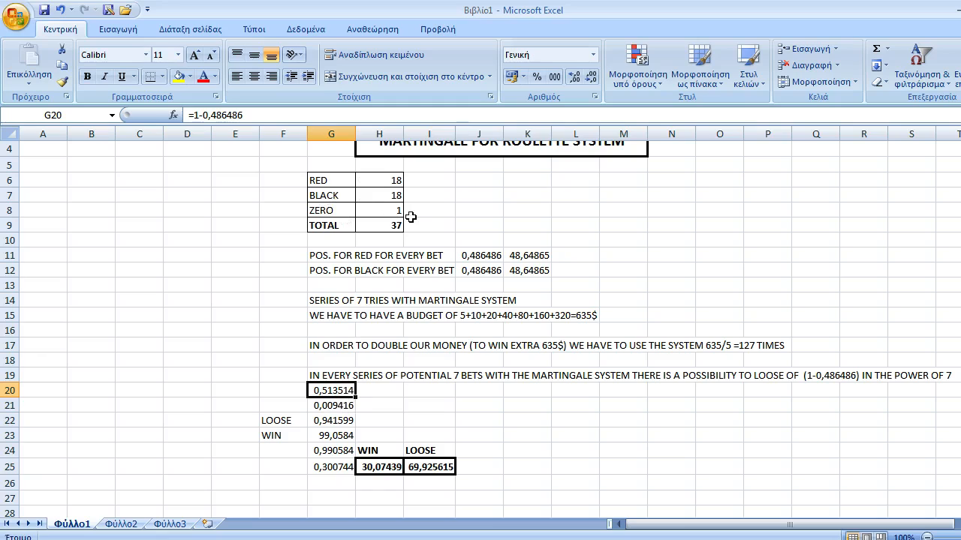
mouse_move(351, 421)
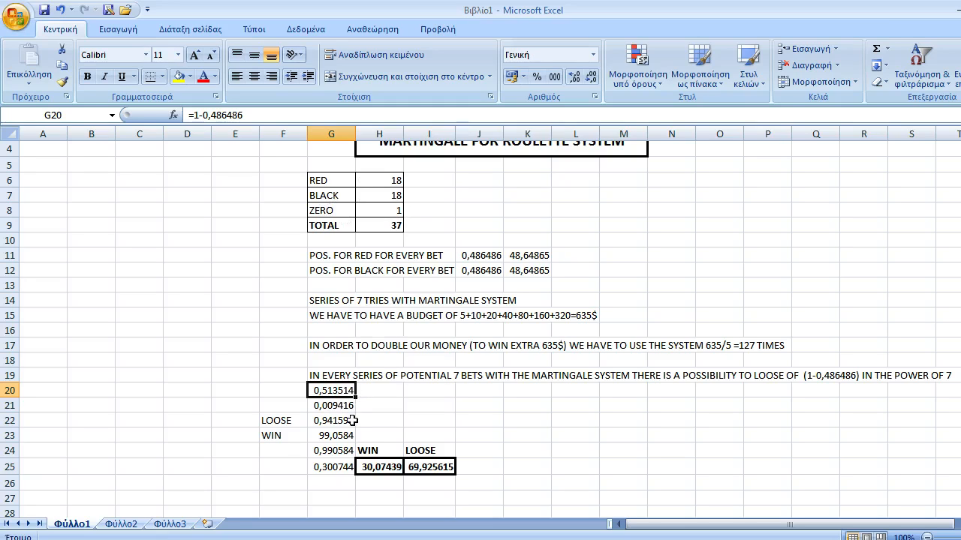
mouse_move(312, 389)
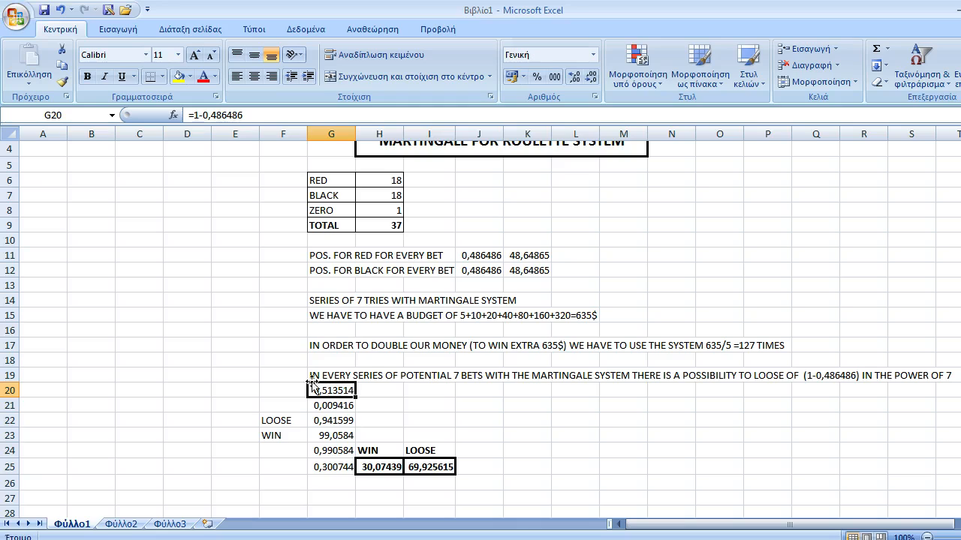
mouse_move(339, 405)
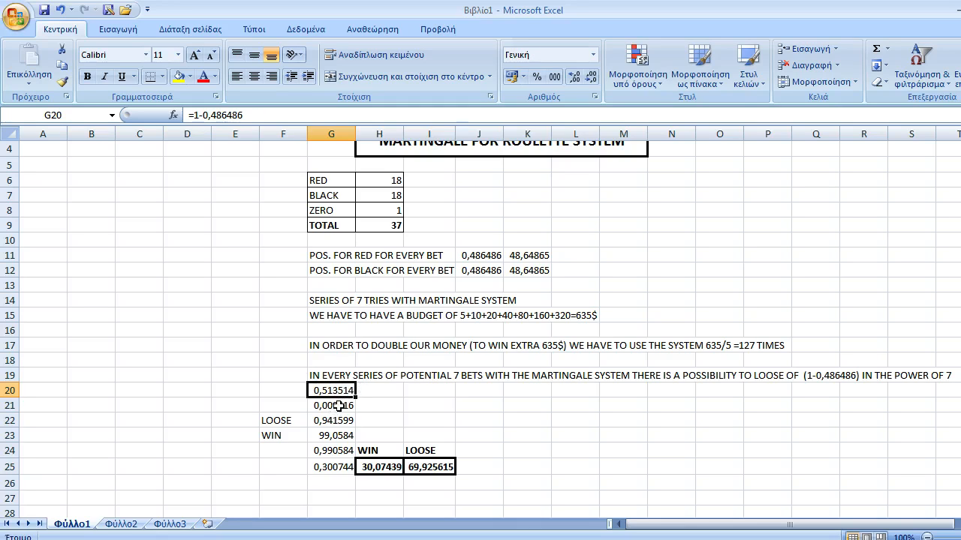
click(331, 405)
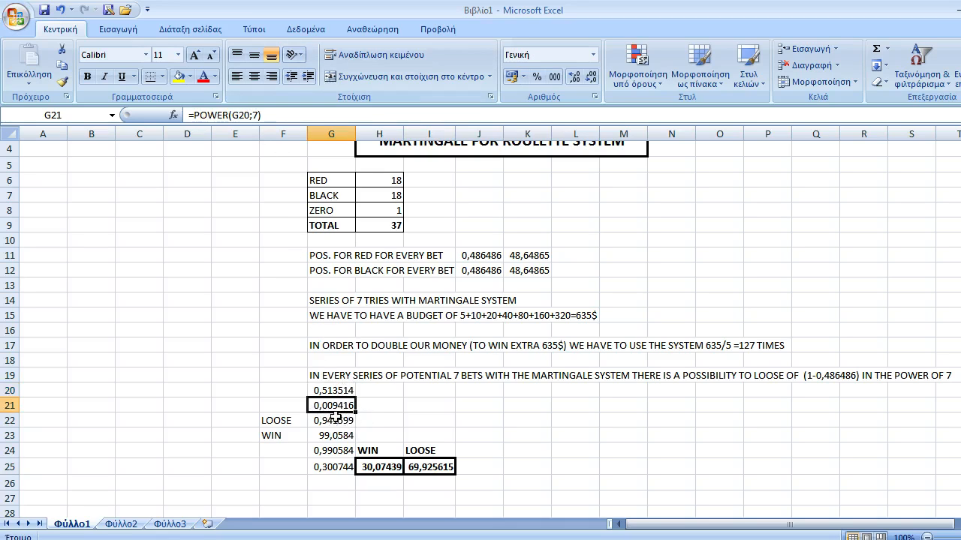
mouse_move(358, 415)
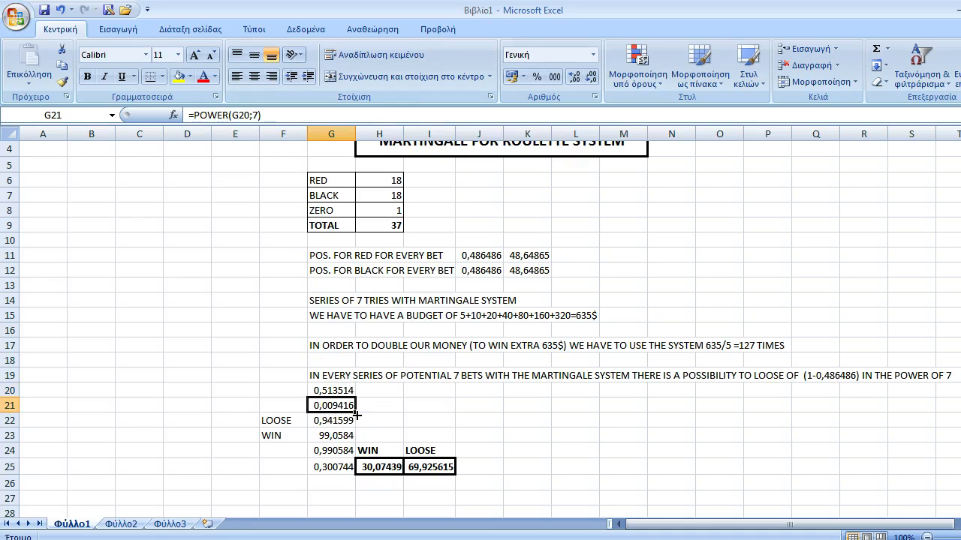
mouse_move(366, 418)
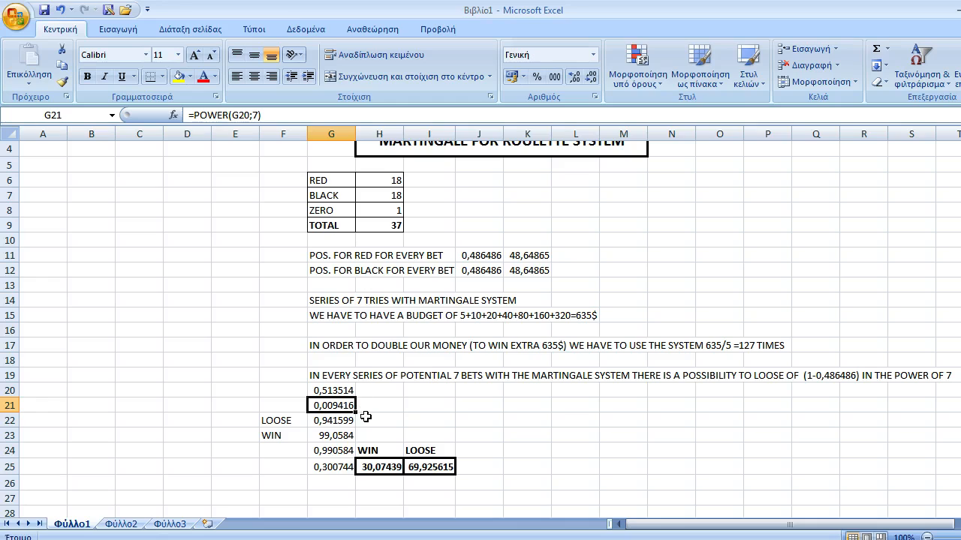
mouse_move(368, 422)
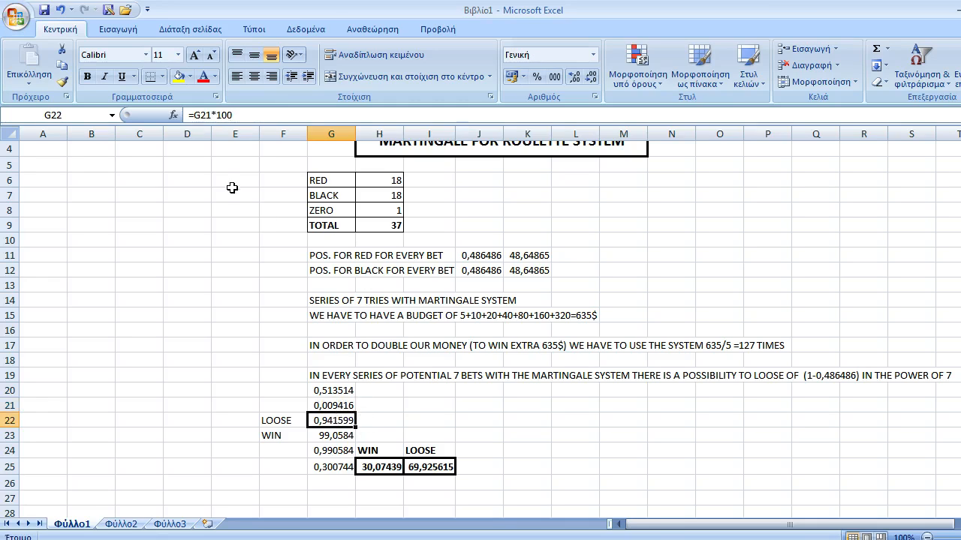
mouse_move(378, 359)
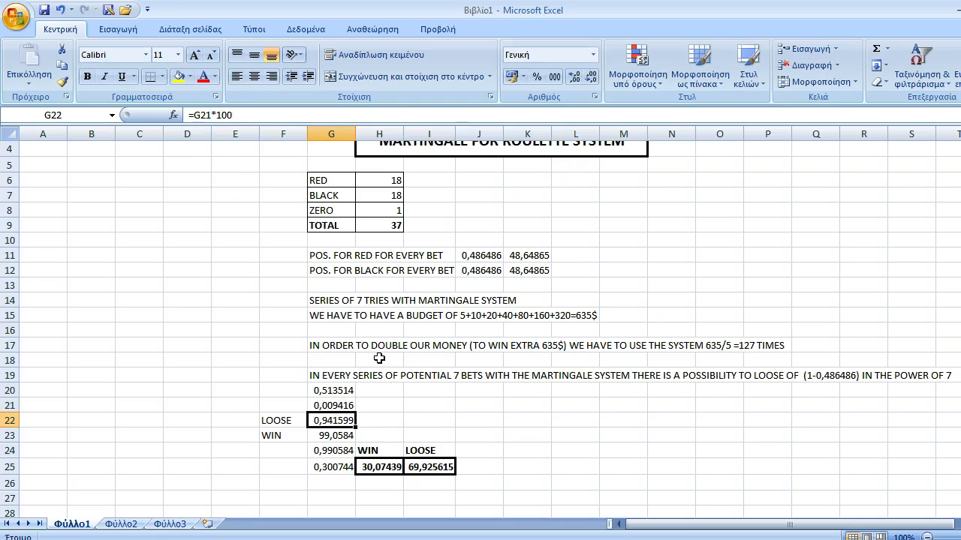
mouse_move(398, 417)
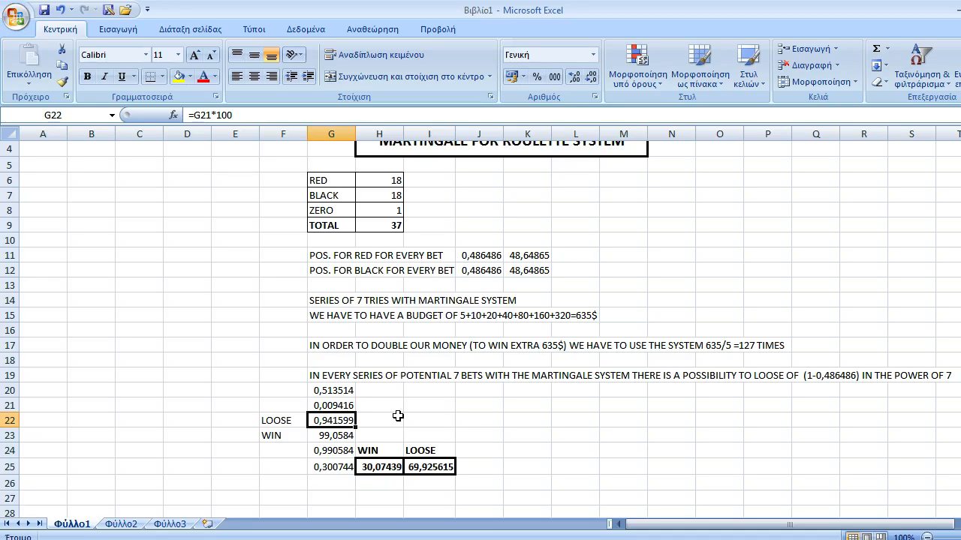
mouse_move(405, 420)
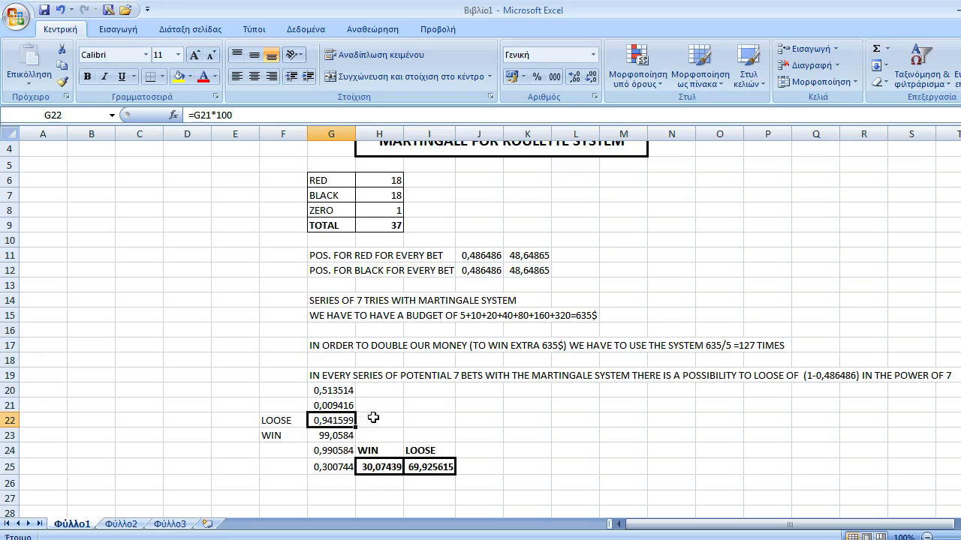
mouse_move(318, 388)
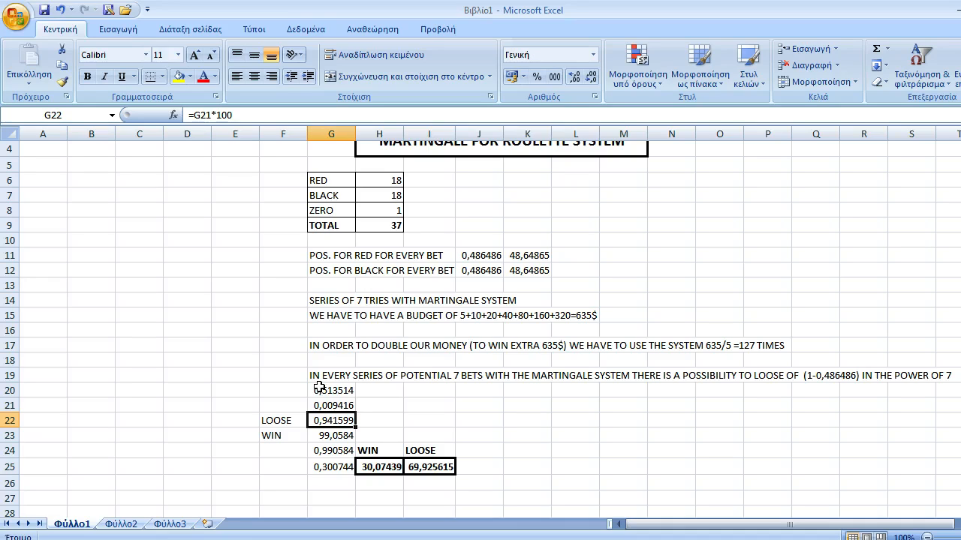
mouse_move(342, 441)
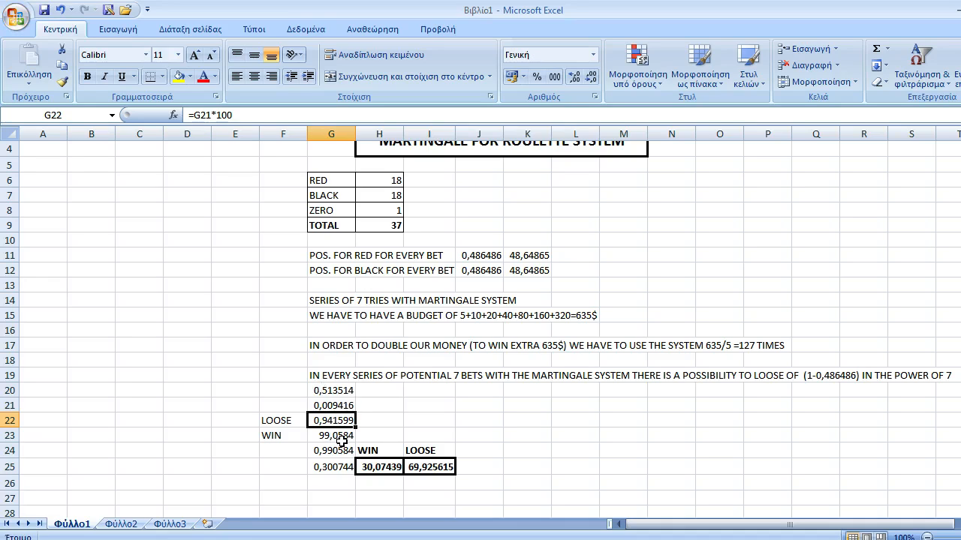
mouse_move(342, 448)
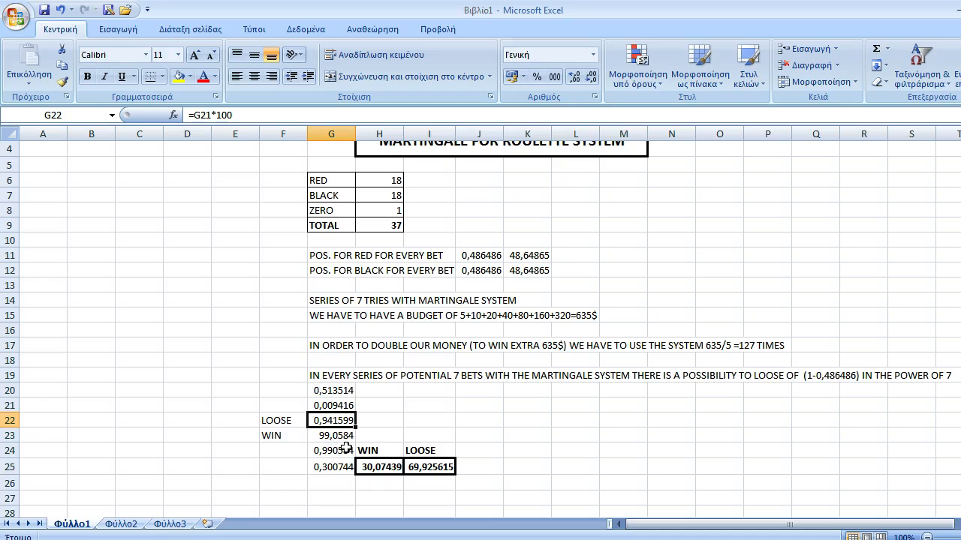
click(330, 435)
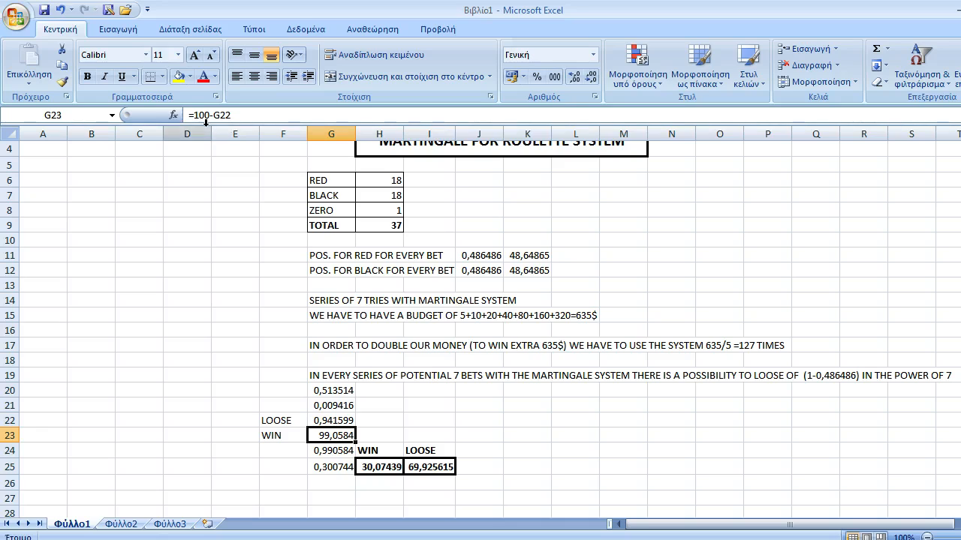
mouse_move(330, 423)
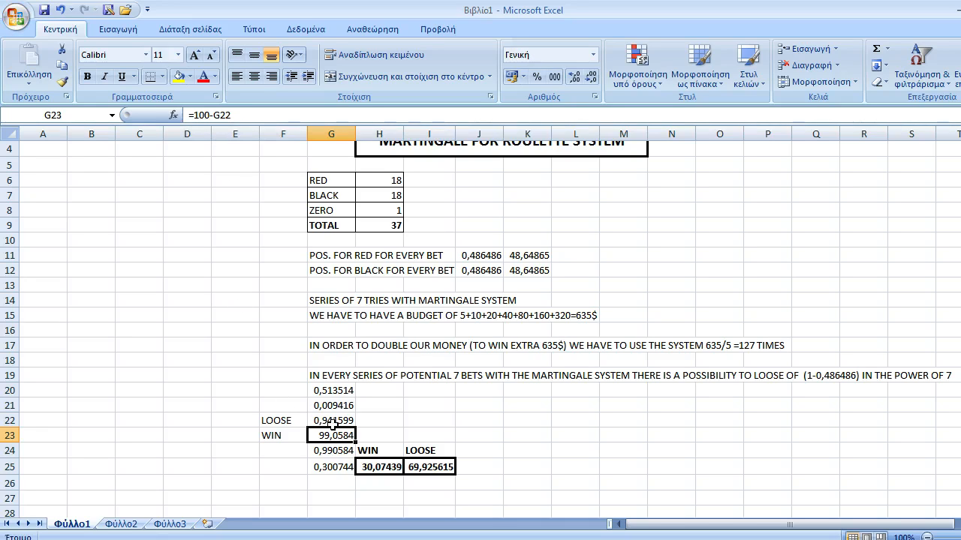
mouse_move(336, 414)
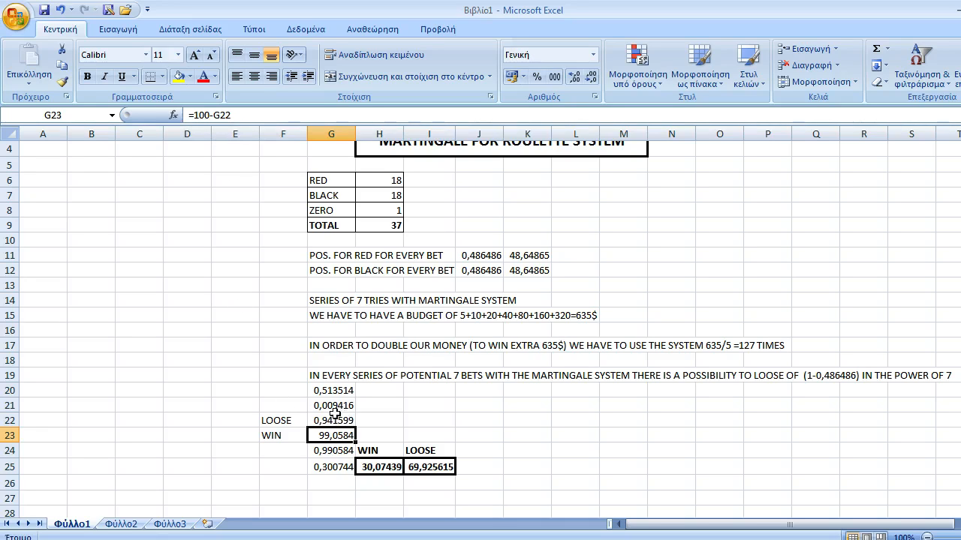
mouse_move(439, 421)
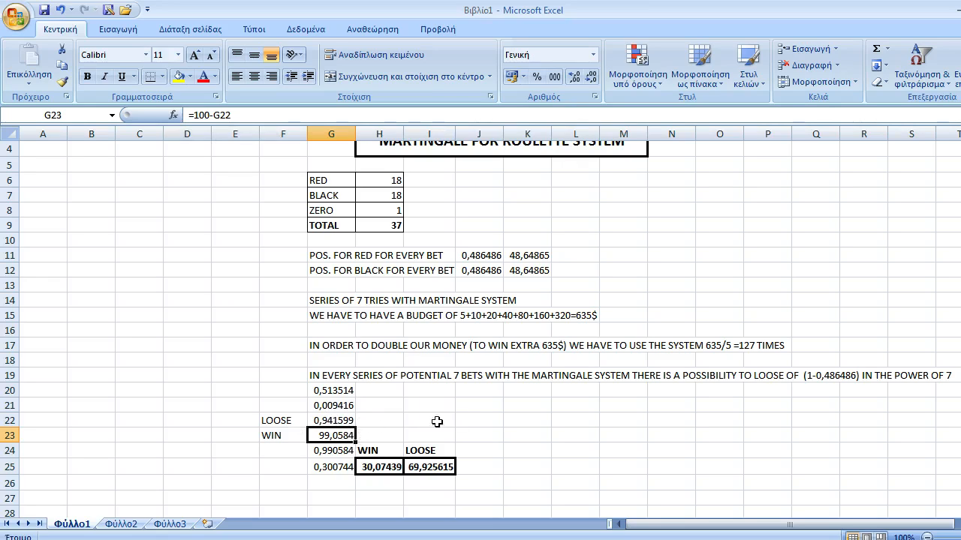
mouse_move(522, 438)
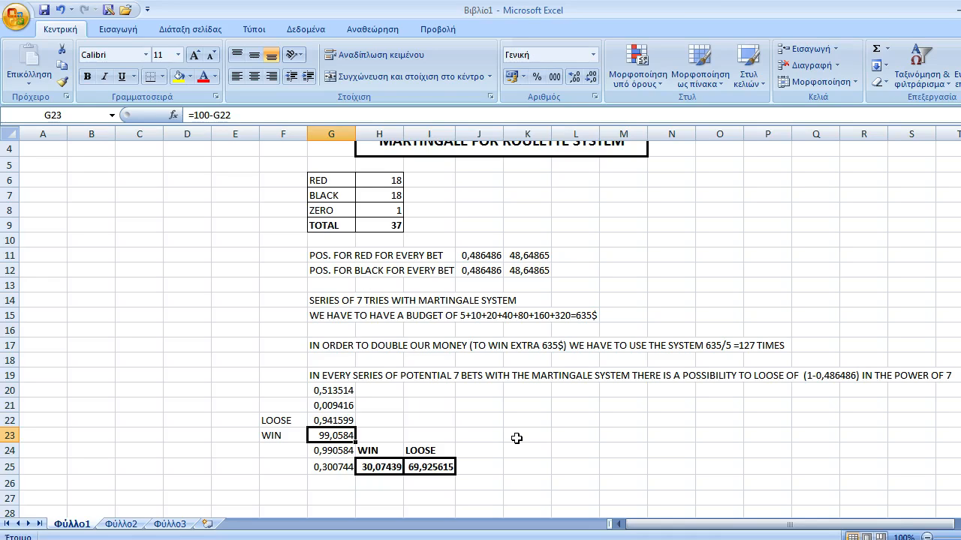
mouse_move(529, 453)
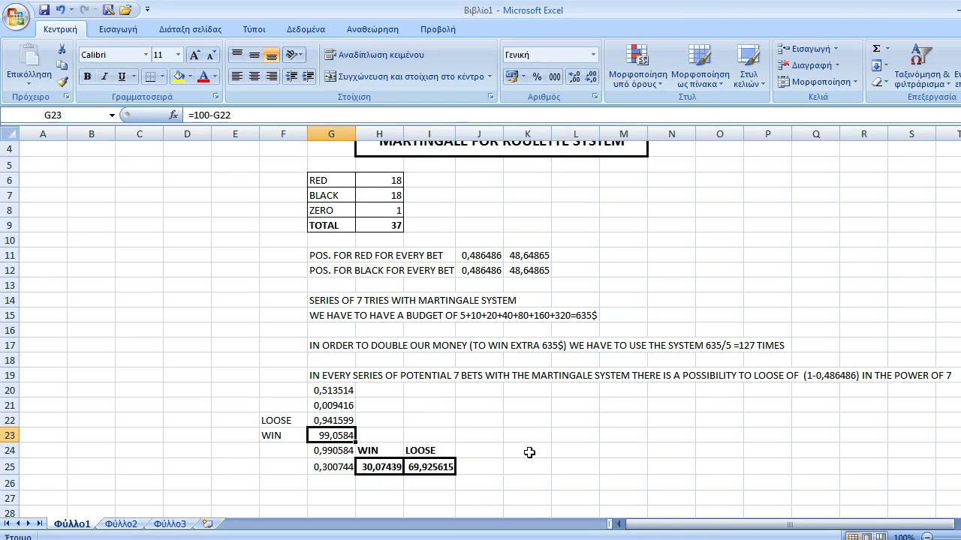
mouse_move(592, 374)
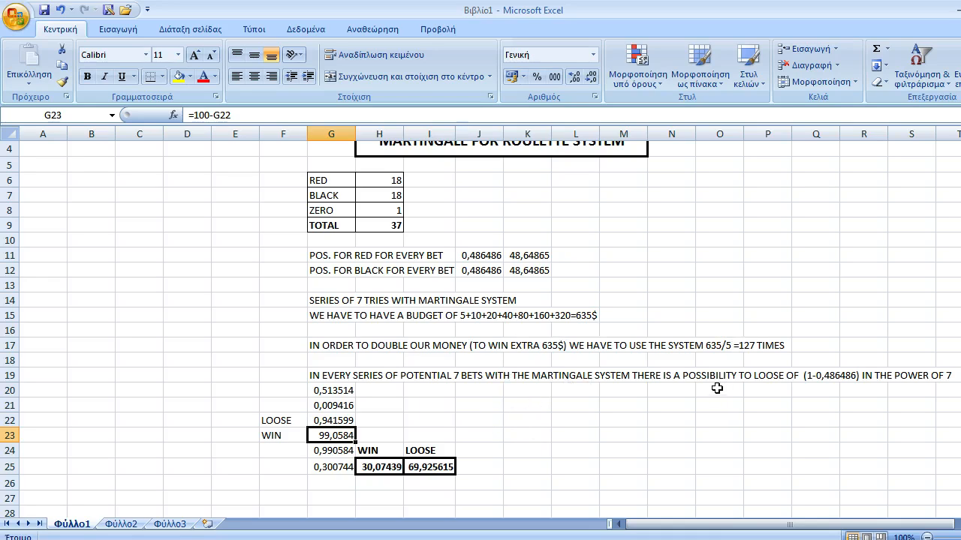
mouse_move(674, 480)
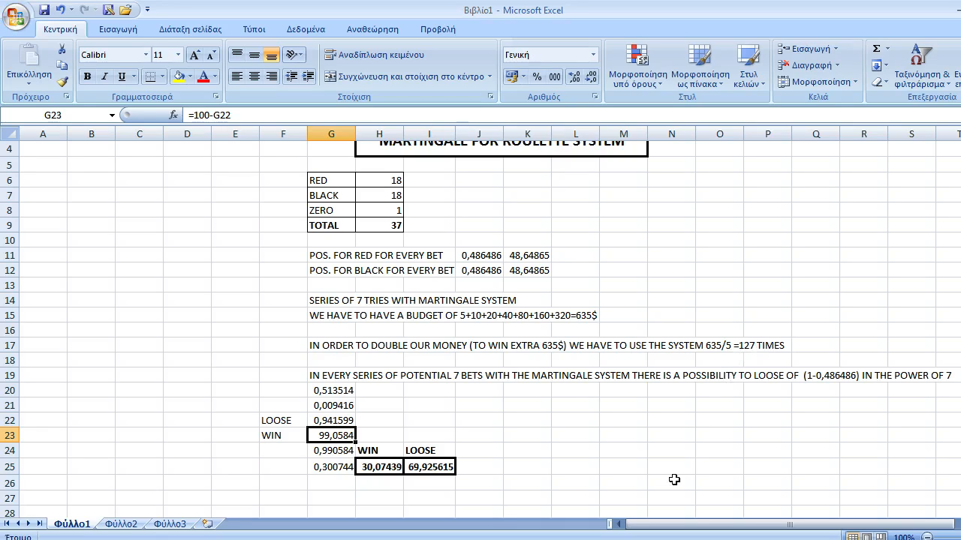
mouse_move(369, 450)
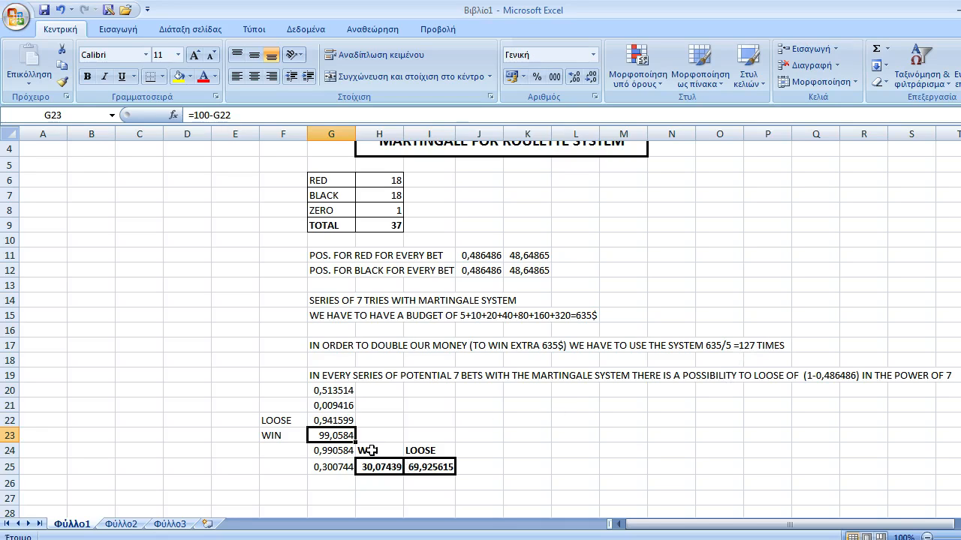
click(330, 451)
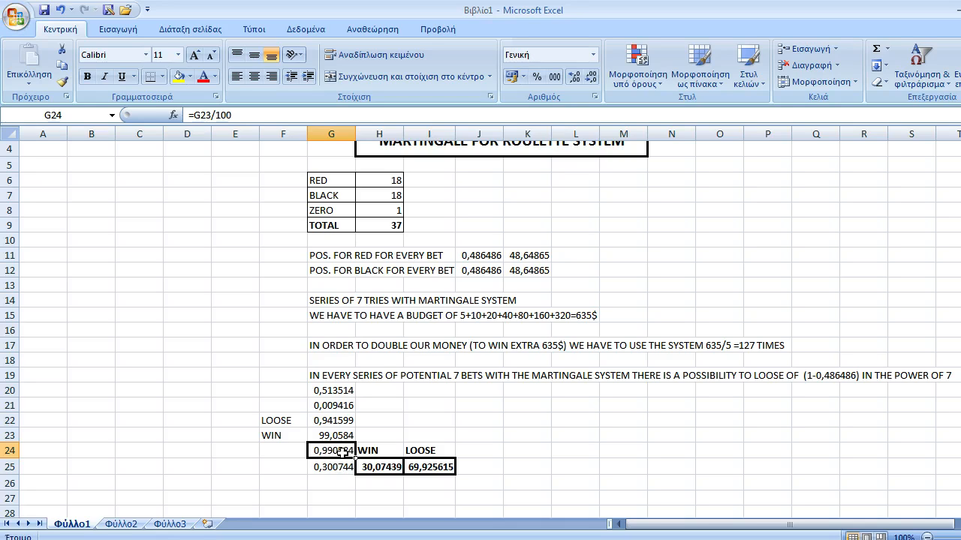
mouse_move(339, 466)
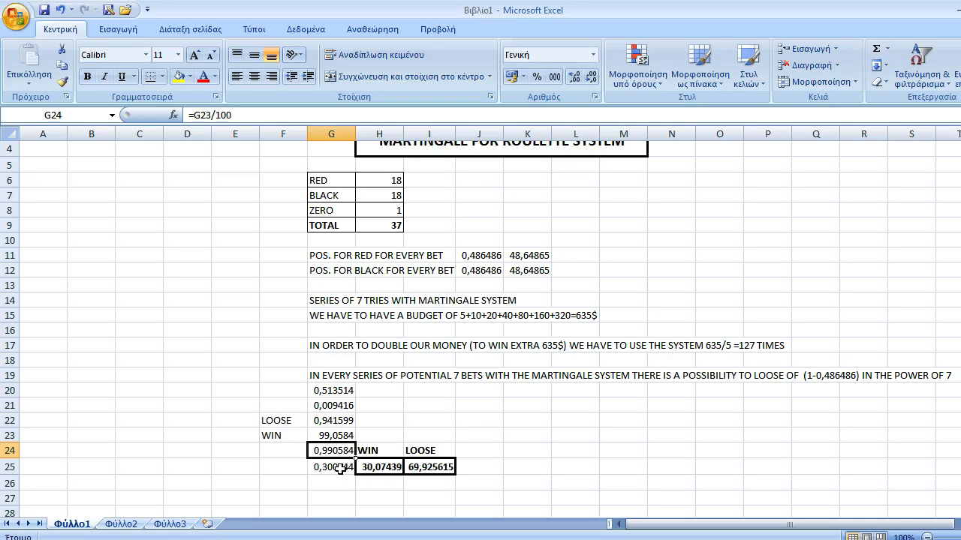
mouse_move(764, 356)
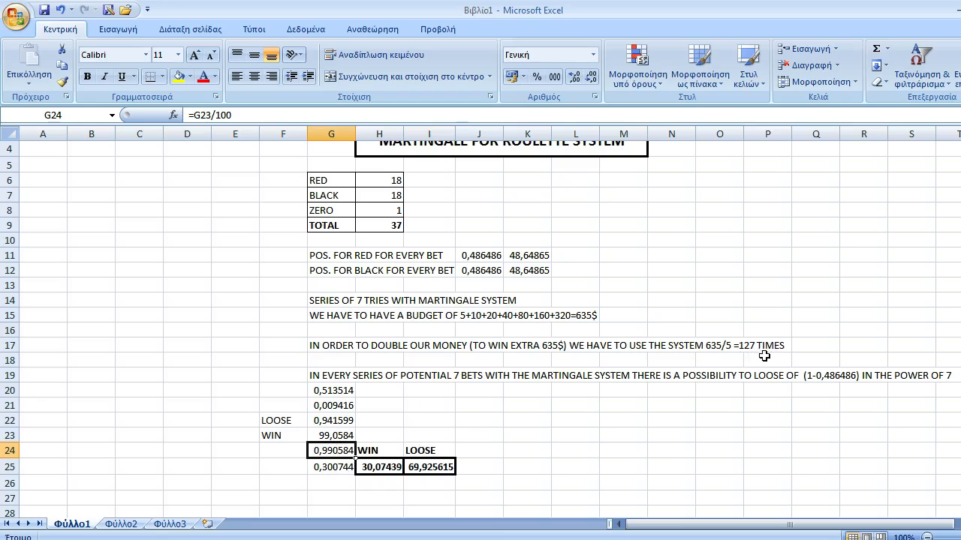
mouse_move(739, 378)
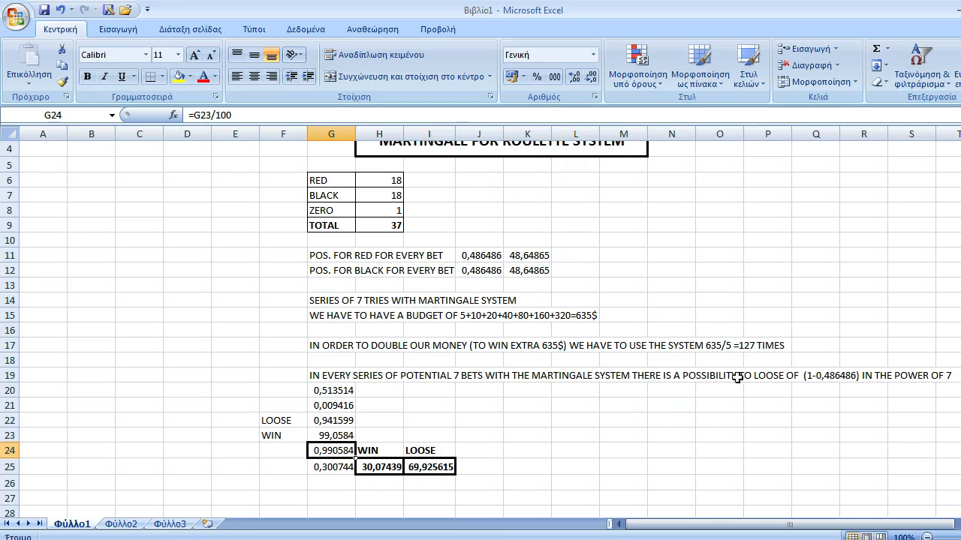
mouse_move(651, 417)
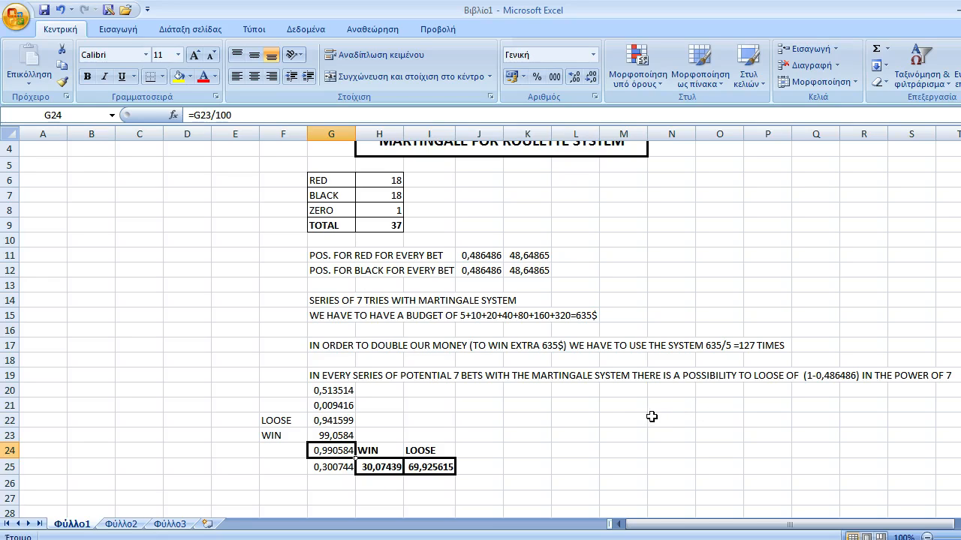
mouse_move(437, 418)
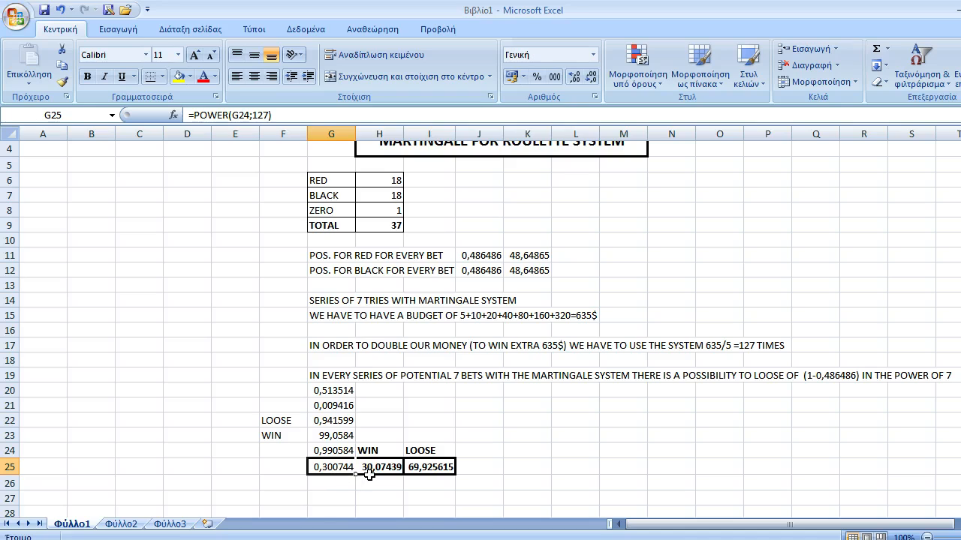
click(378, 467)
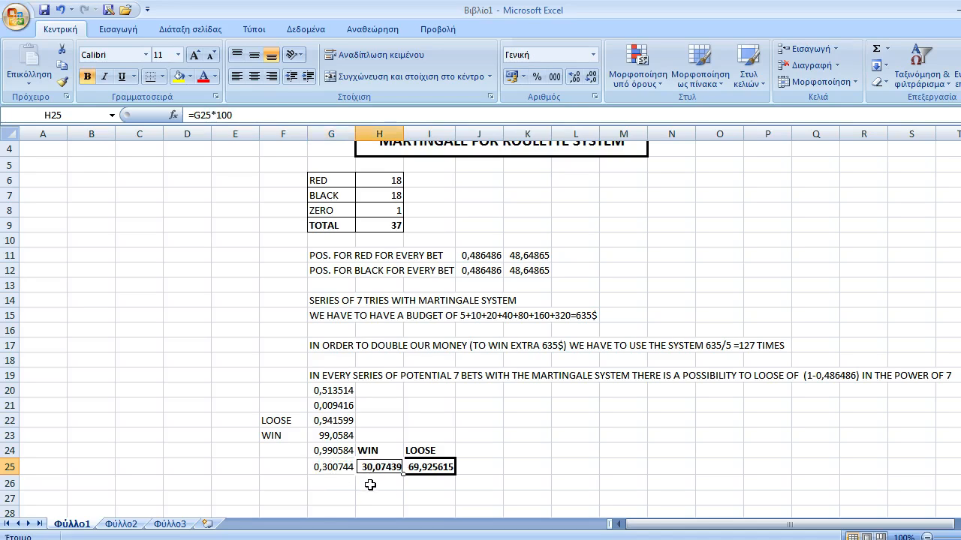
mouse_move(580, 464)
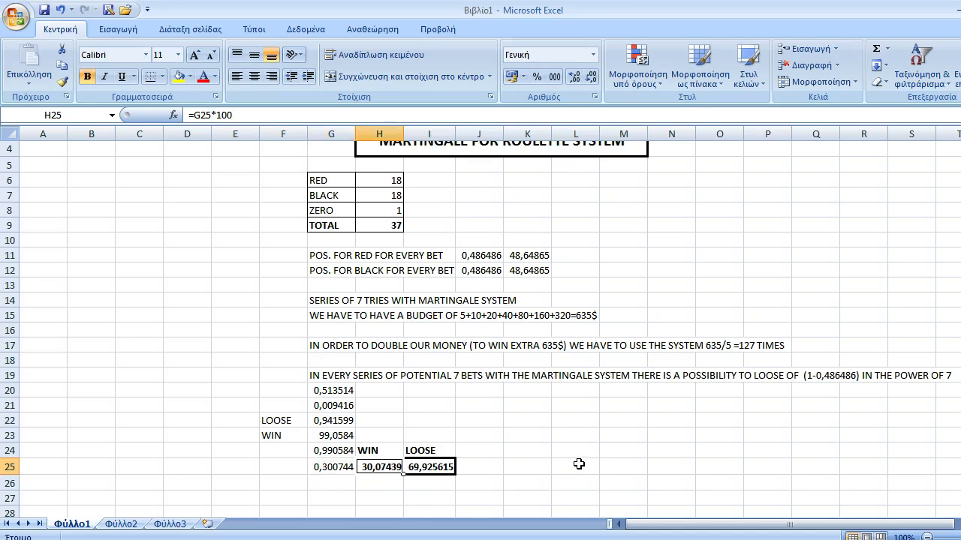
mouse_move(501, 459)
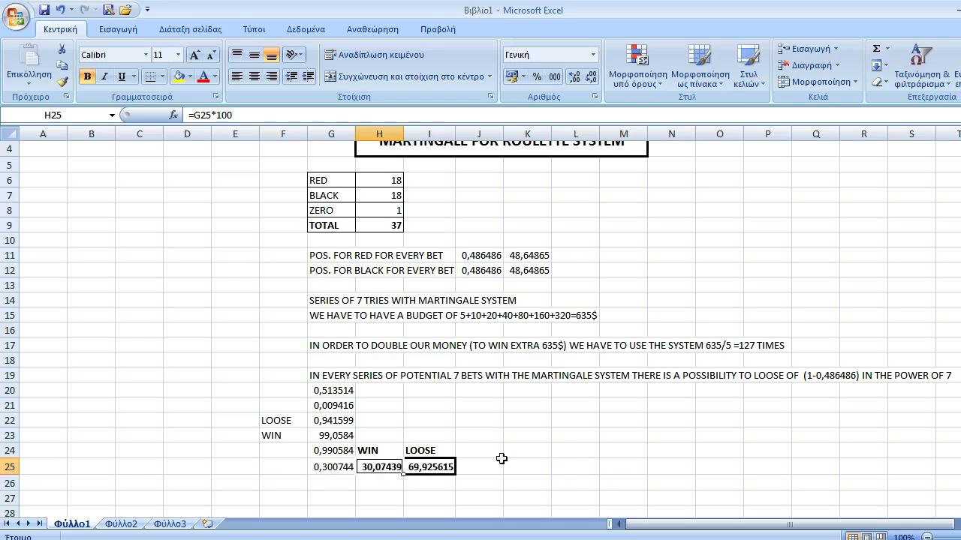
mouse_move(540, 462)
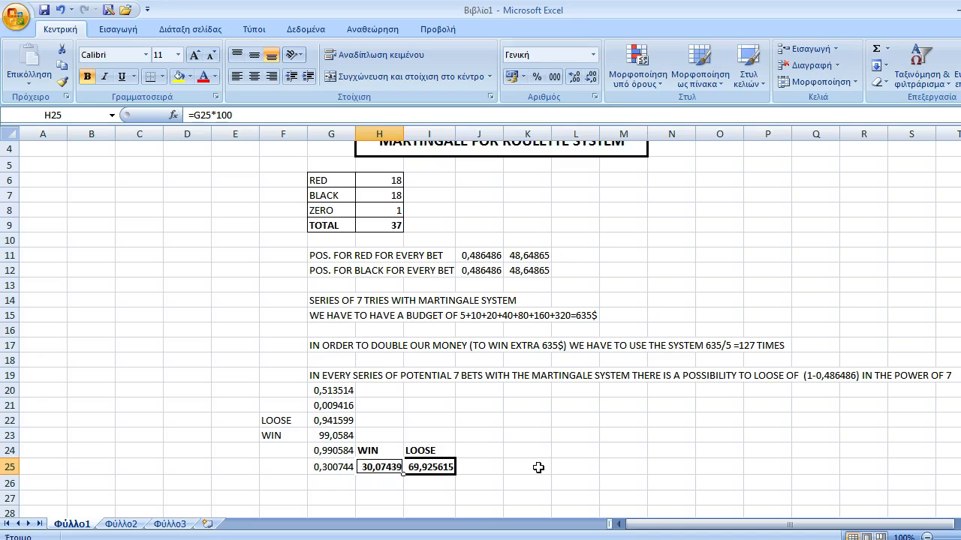
mouse_move(550, 486)
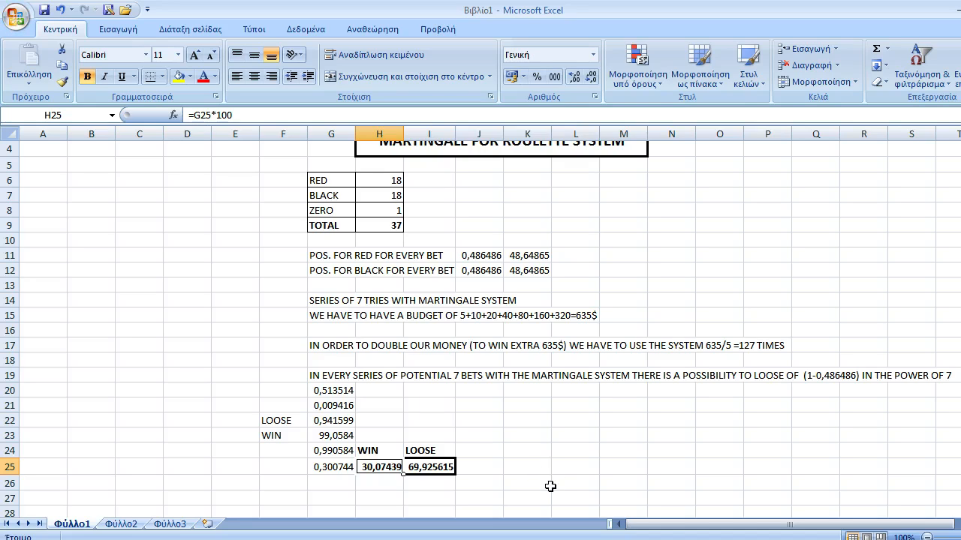
mouse_move(534, 474)
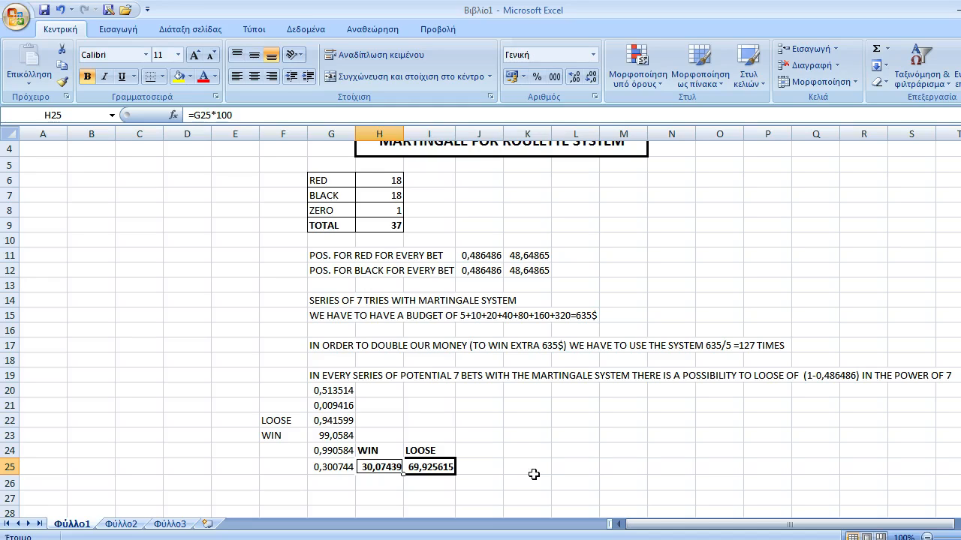
mouse_move(465, 479)
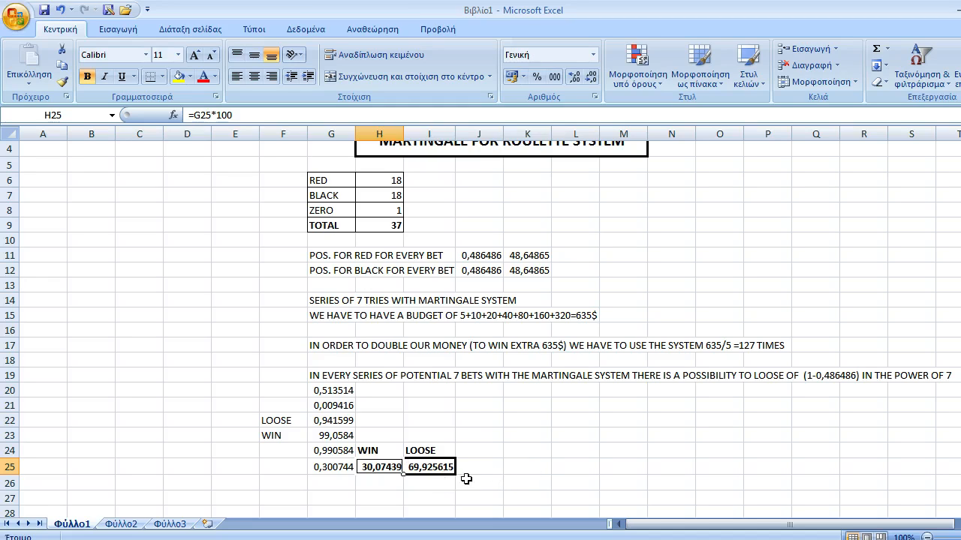
mouse_move(464, 468)
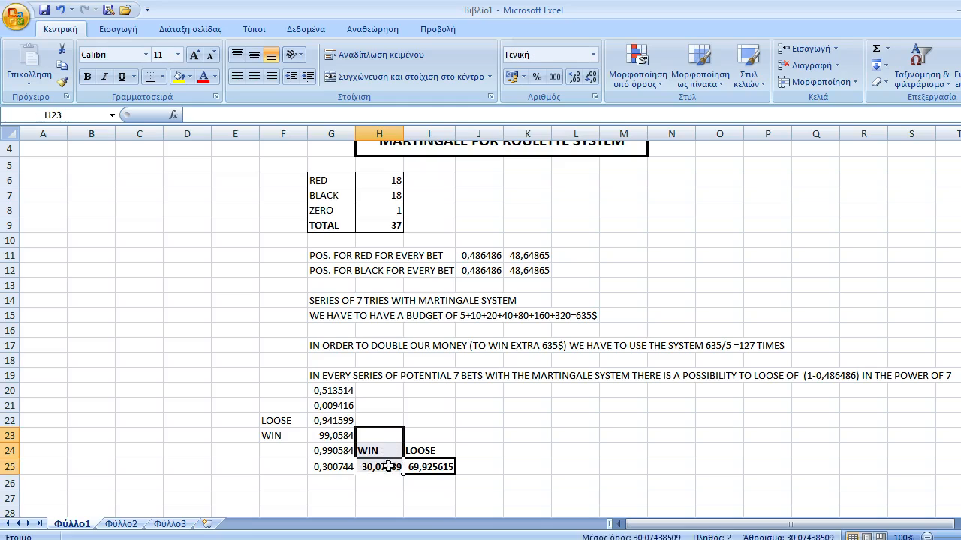
mouse_move(758, 343)
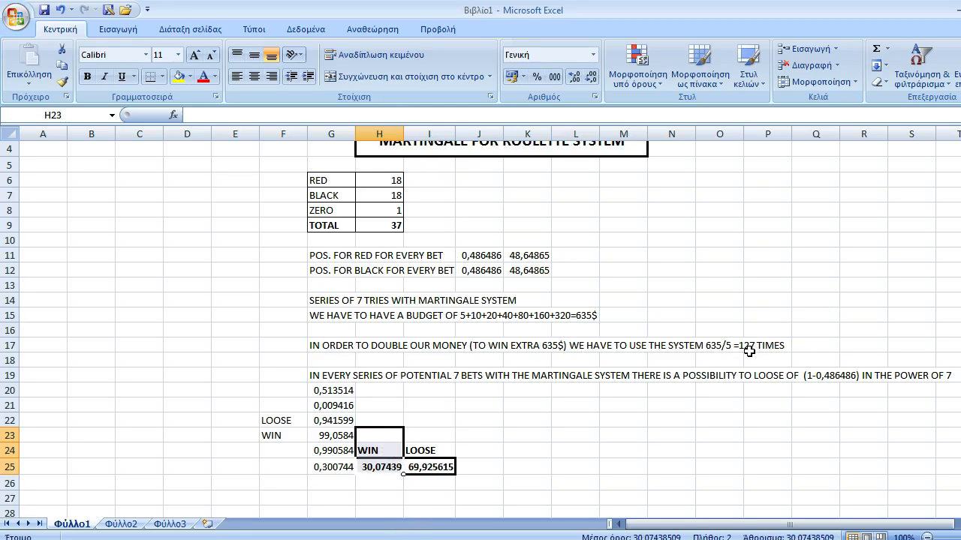
mouse_move(892, 378)
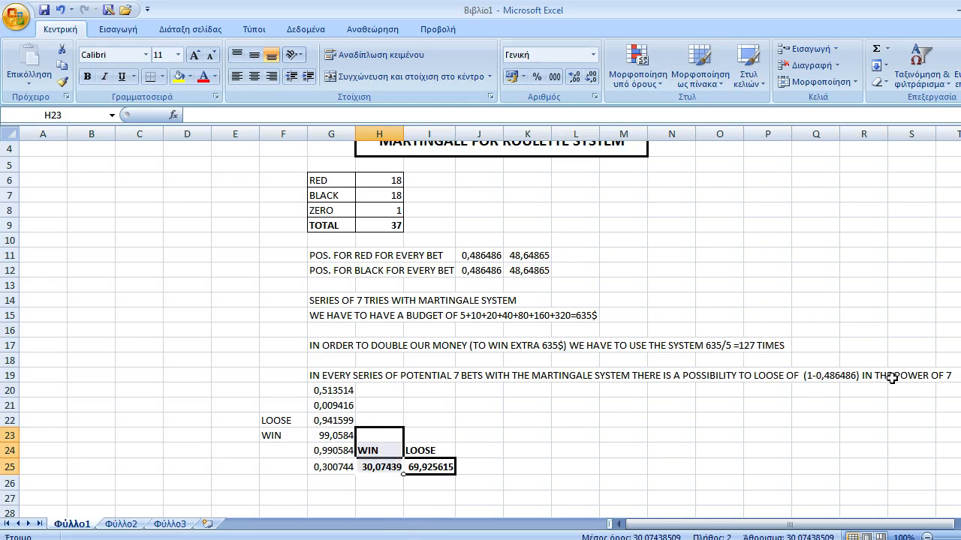
click(479, 467)
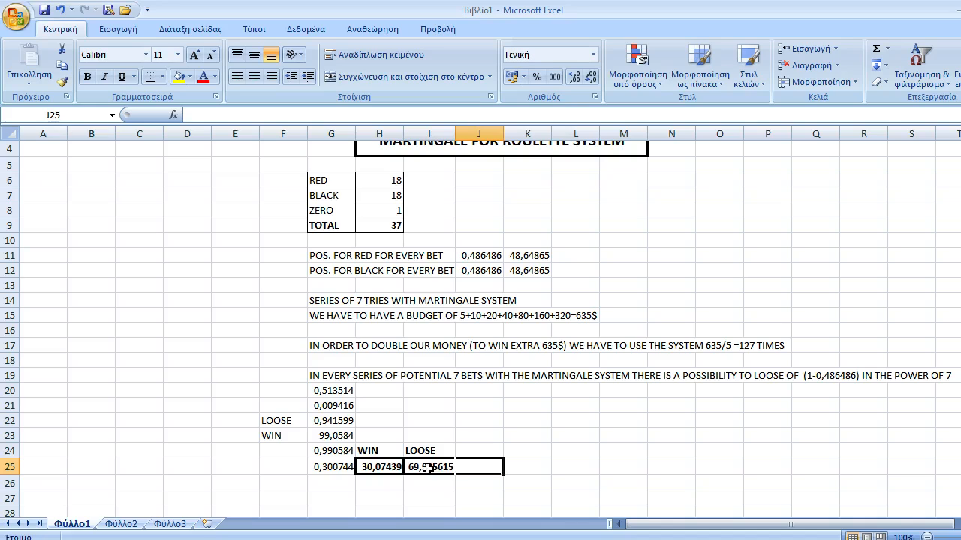
drag(429, 390, 429, 467)
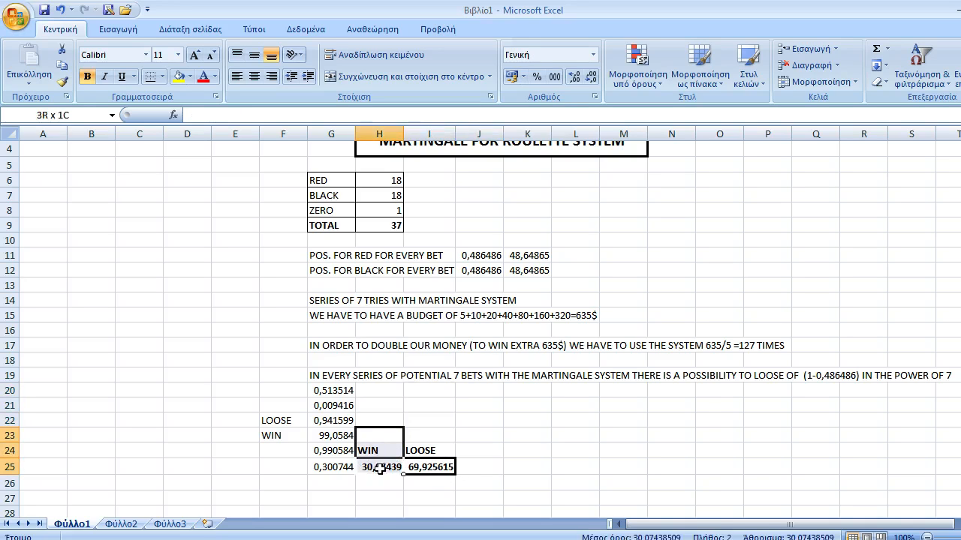
click(378, 483)
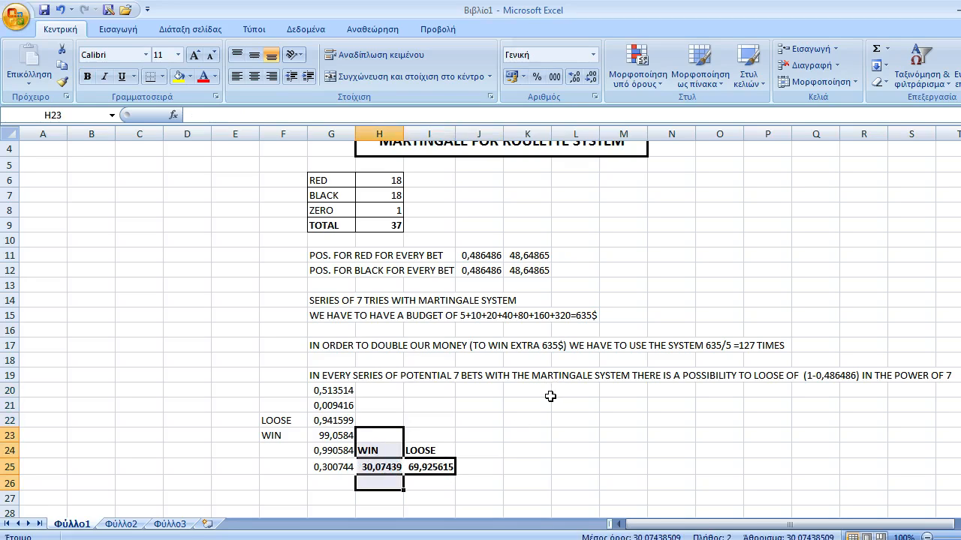
mouse_move(465, 412)
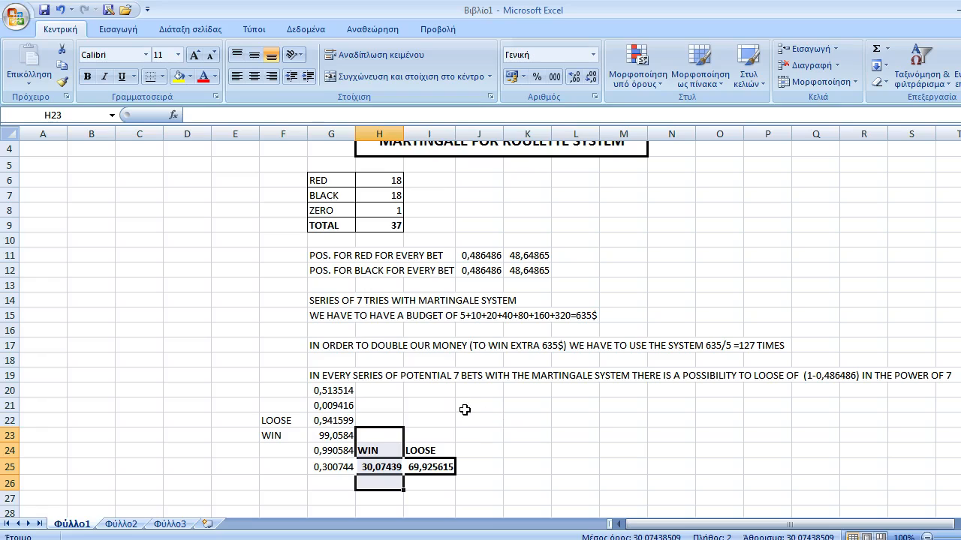
mouse_move(580, 357)
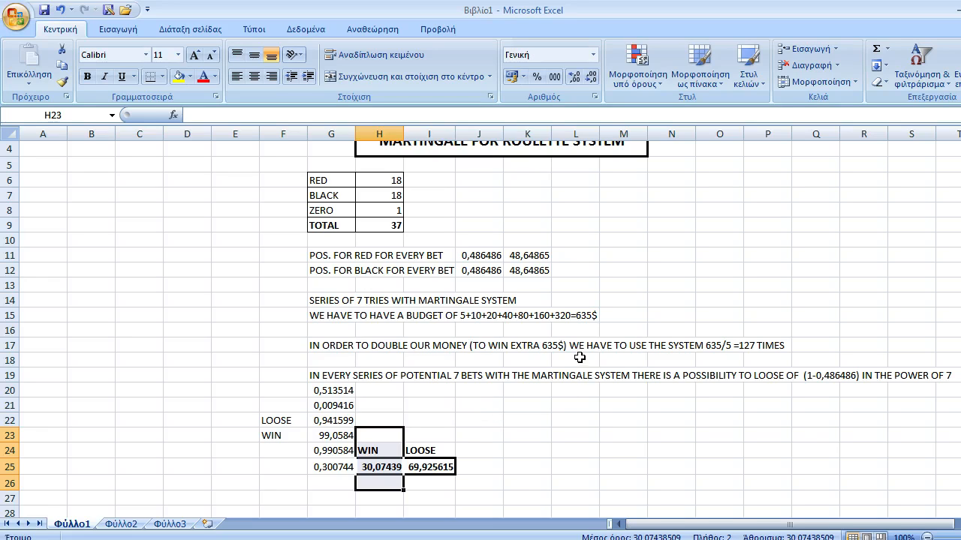
mouse_move(559, 418)
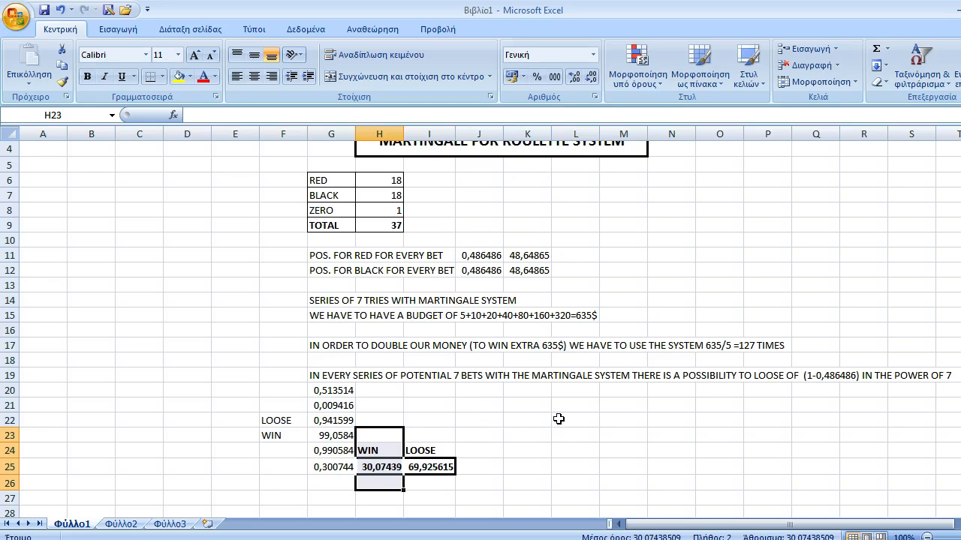
mouse_move(533, 399)
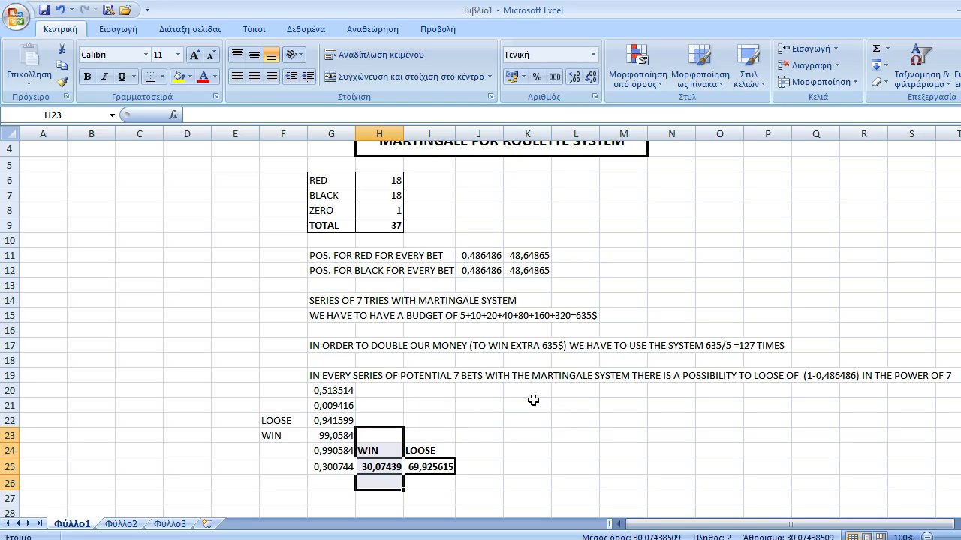
mouse_move(540, 417)
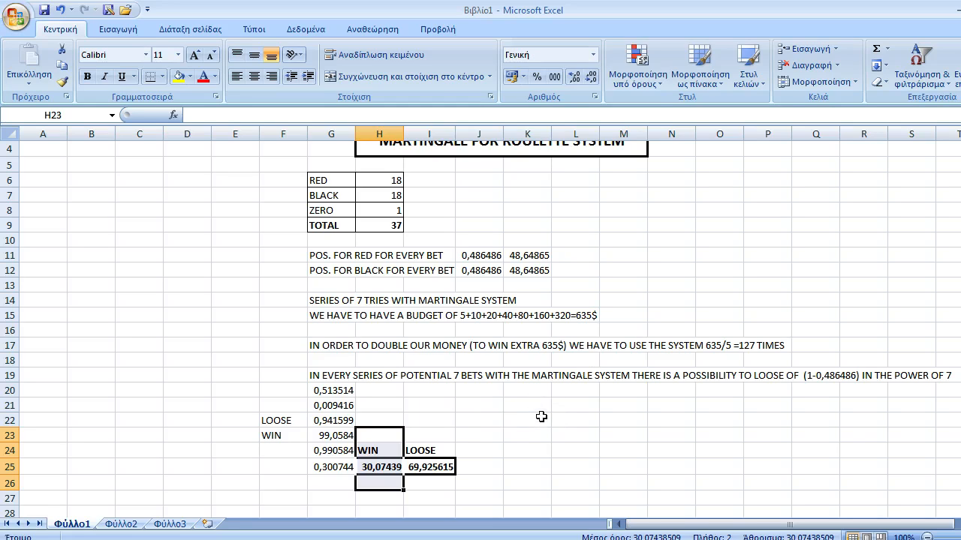
mouse_move(520, 418)
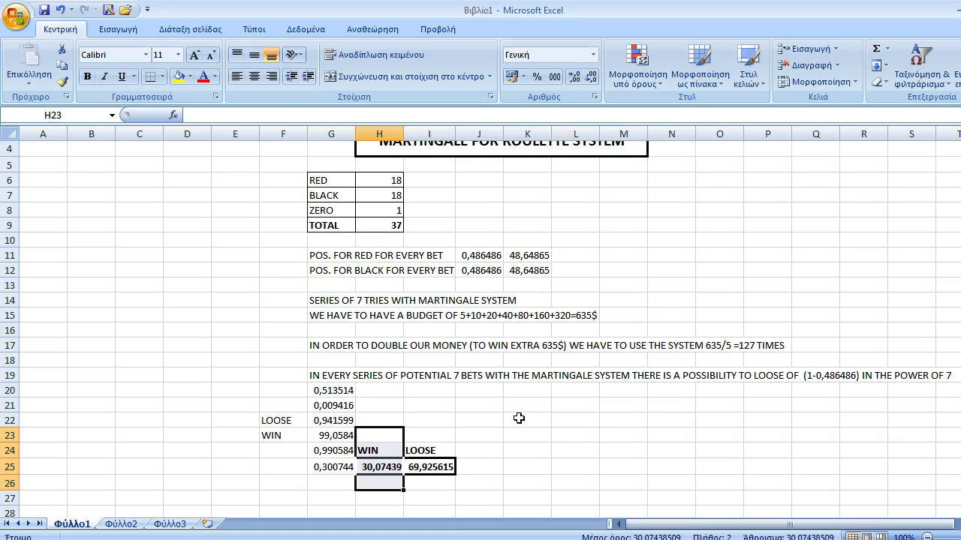
mouse_move(535, 446)
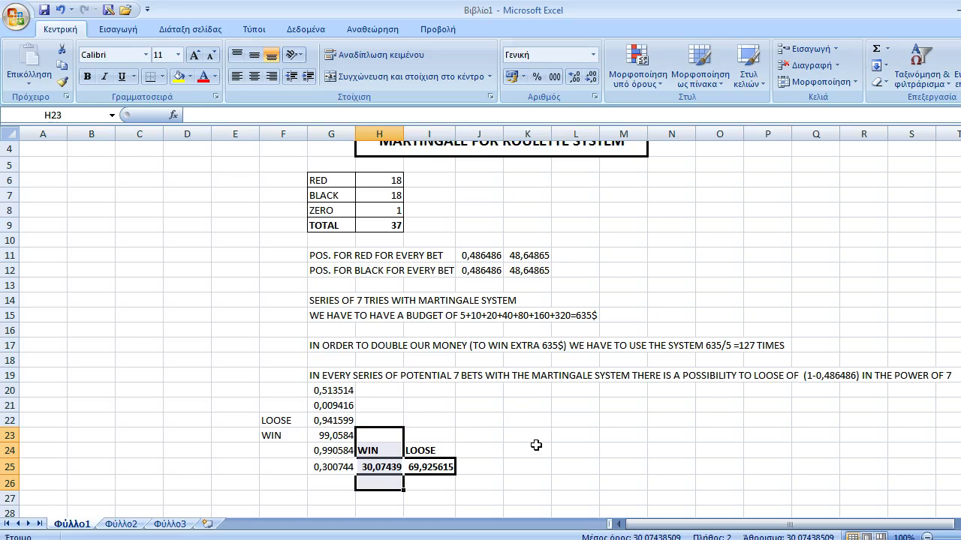
click(575, 466)
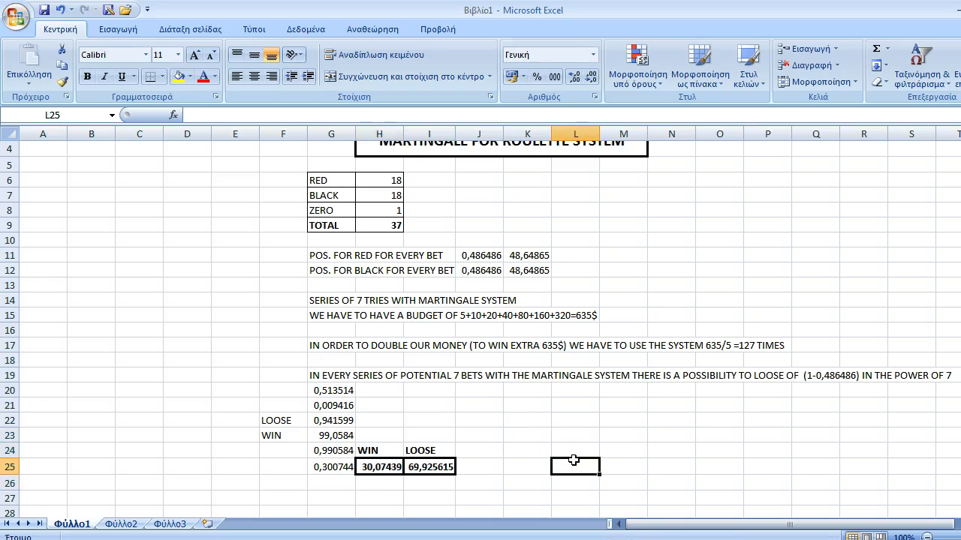